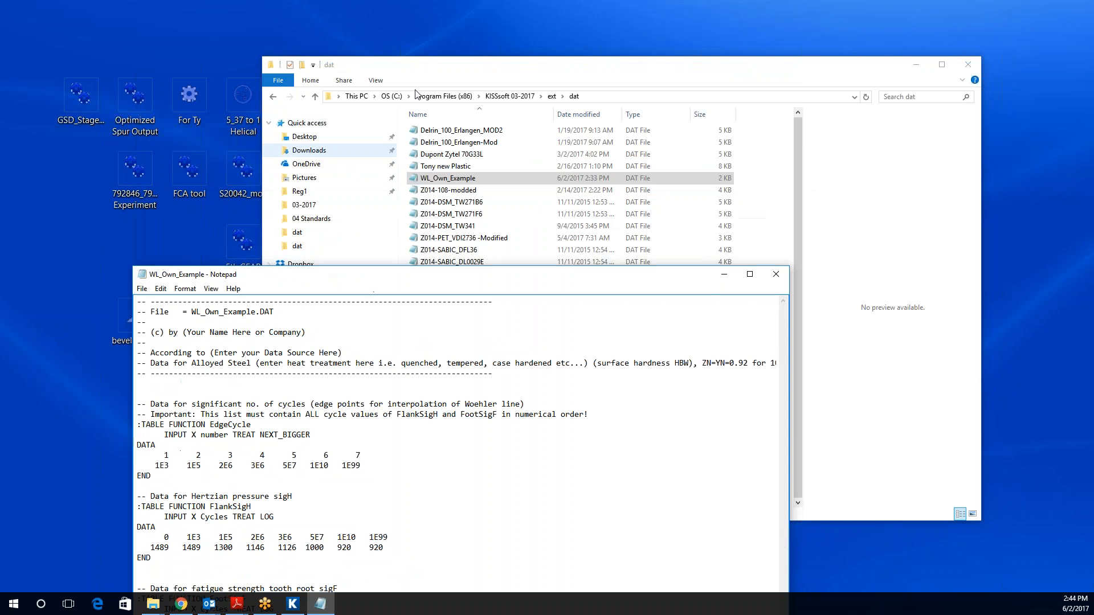
# - Browse KISSsoft 03-2017's main dat folder and look over the built-in WL_ Woehler line files
pyautogui.click(508, 96)
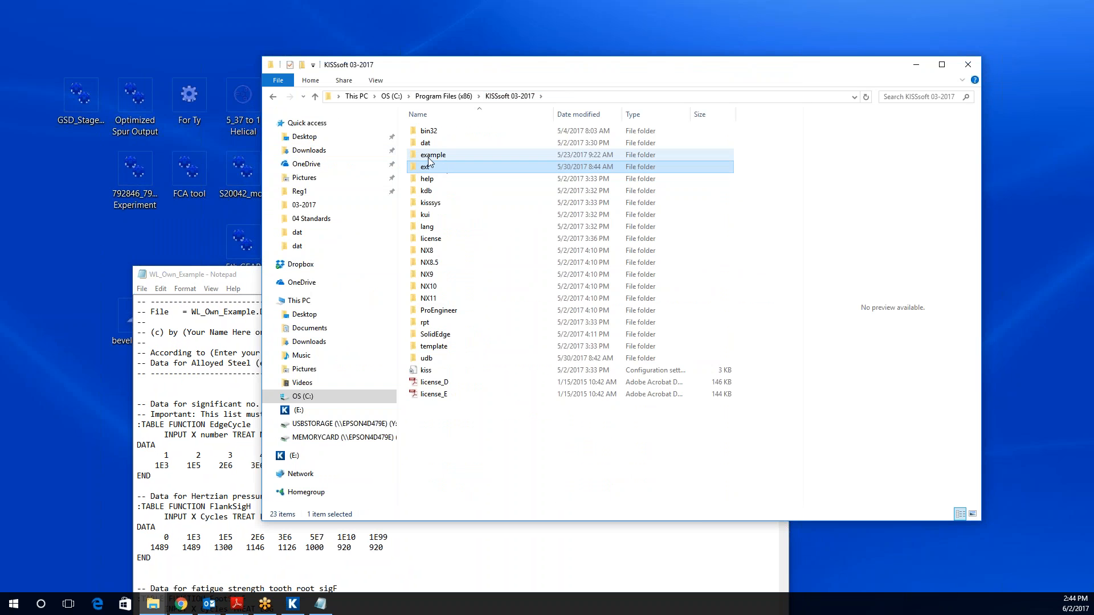
pyautogui.doubleClick(425, 142)
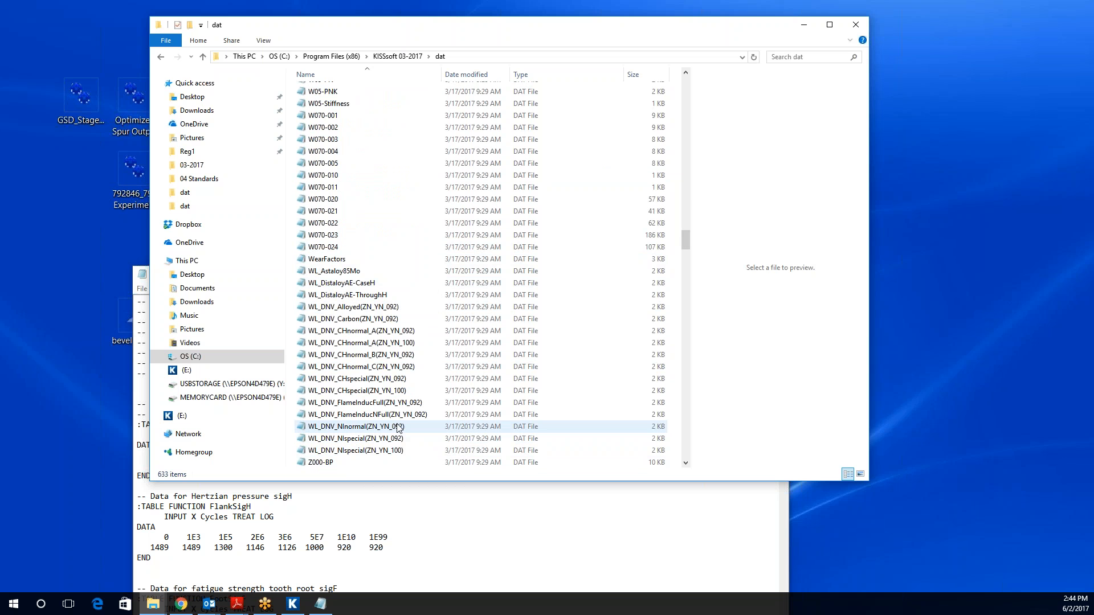
pyautogui.click(361, 366)
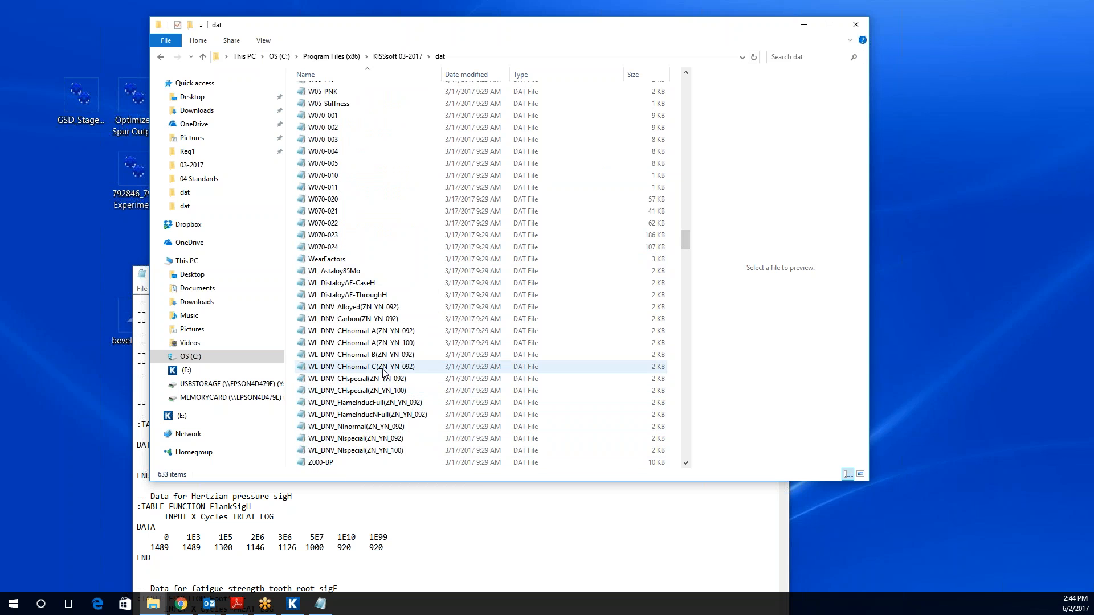
pyautogui.click(355, 426)
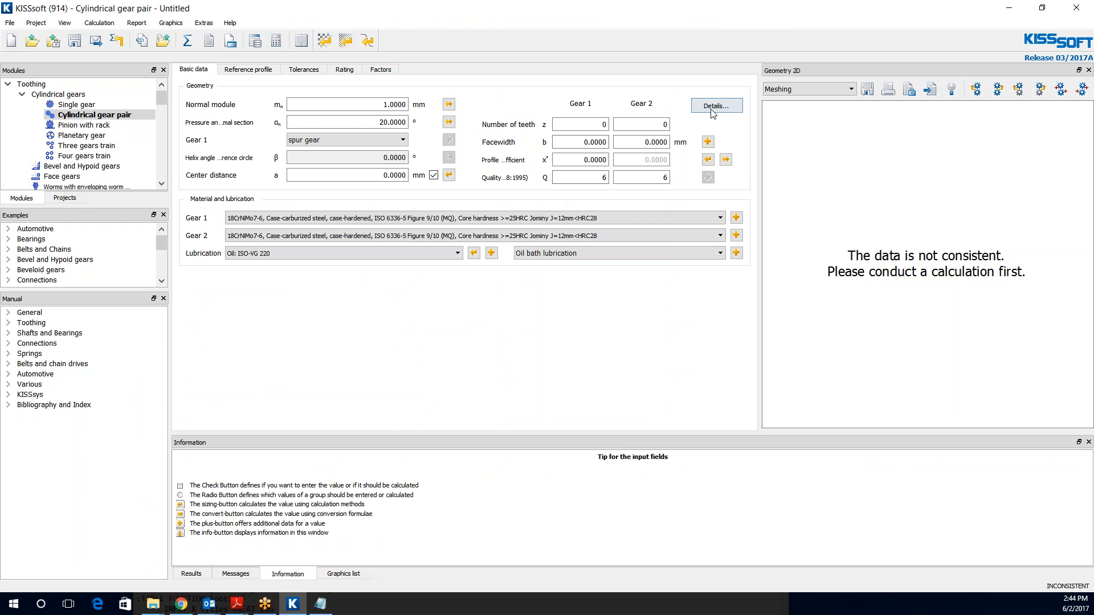
# - Show the gear pair's Rating inputs and bring up the detailed strength settings
pyautogui.click(715, 105)
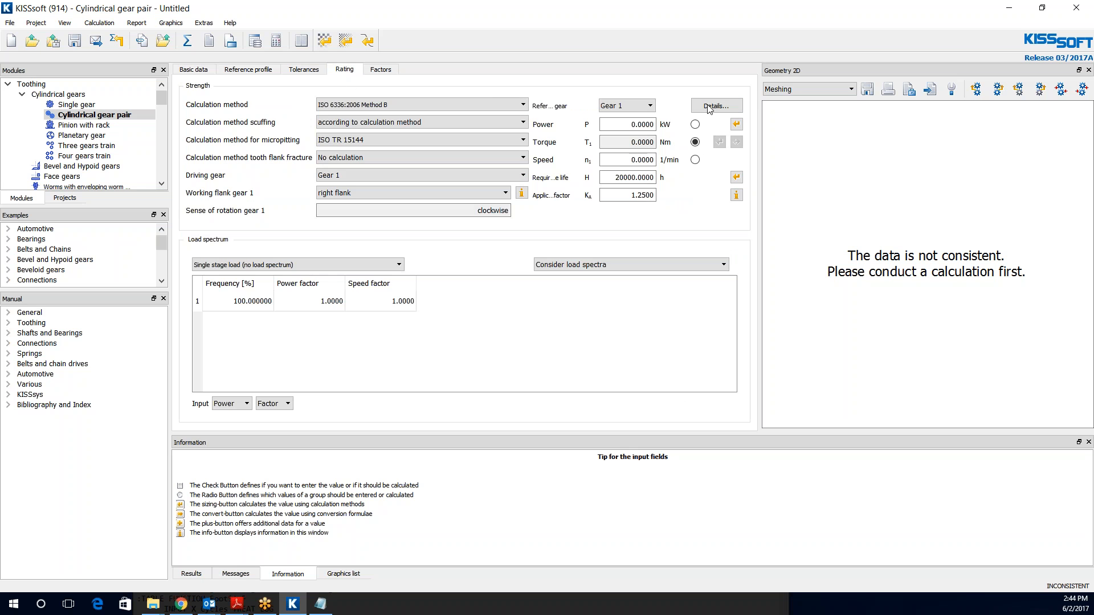
pyautogui.click(715, 104)
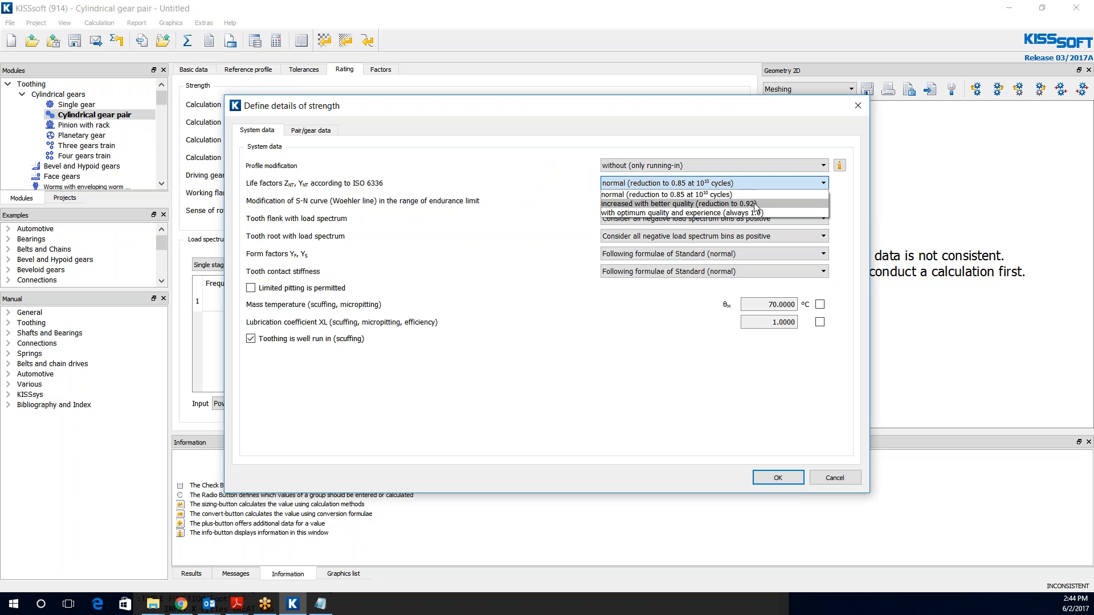
pyautogui.moveTo(711, 214)
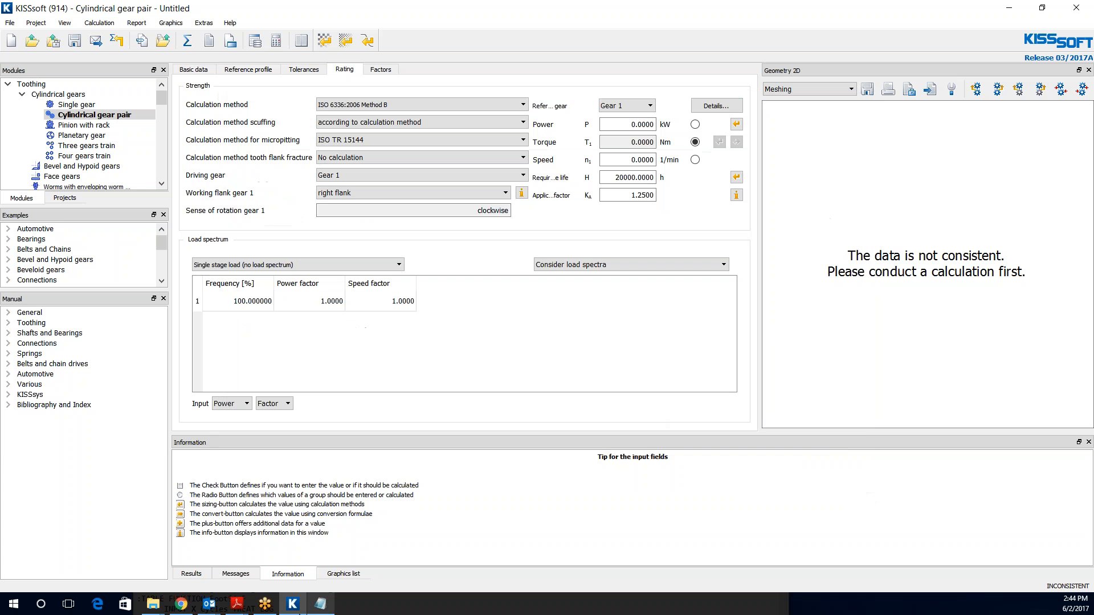
pyautogui.moveTo(155, 604)
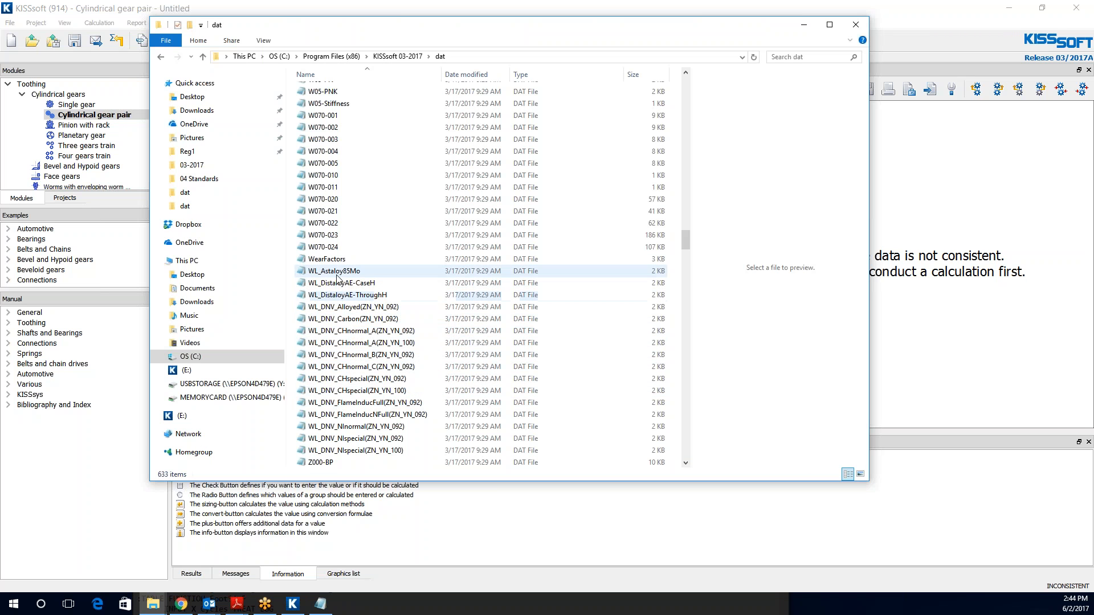
pyautogui.moveTo(328, 295)
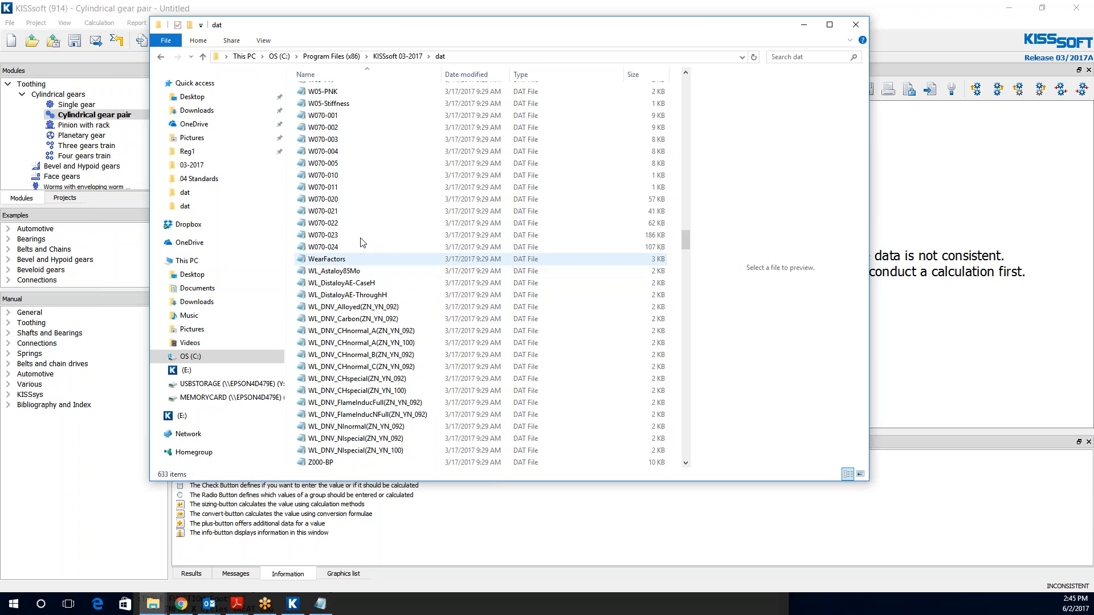
pyautogui.moveTo(355, 320)
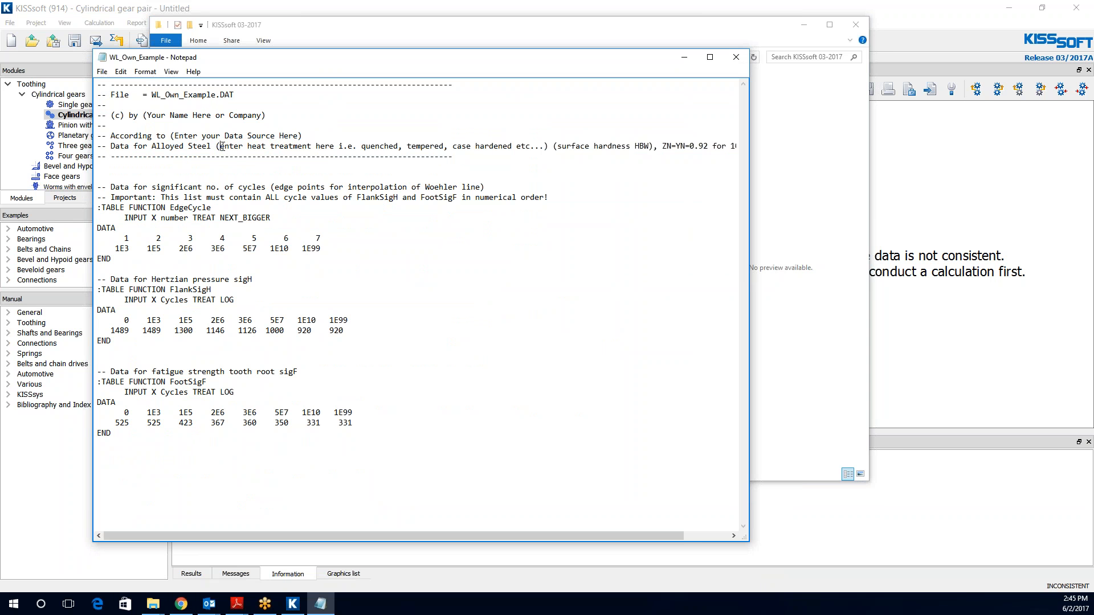
# - Scroll the WL_Own_Example header line into view, showing ZN=YN=0.92 for 10^10 cycles
pyautogui.moveTo(219, 146); pyautogui.dragTo(533, 156)
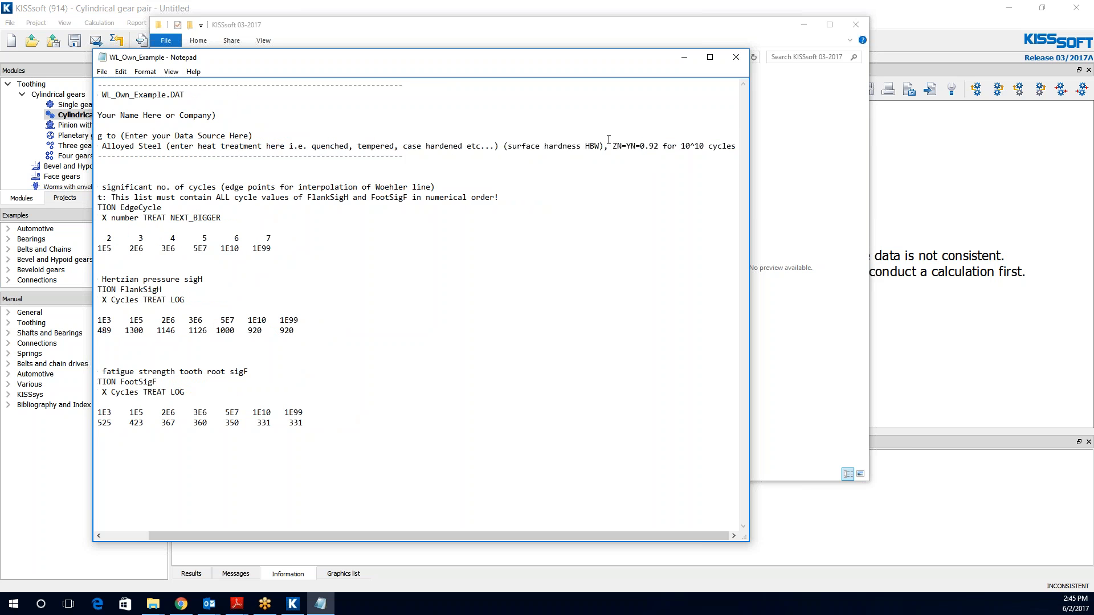
pyautogui.moveTo(634, 147)
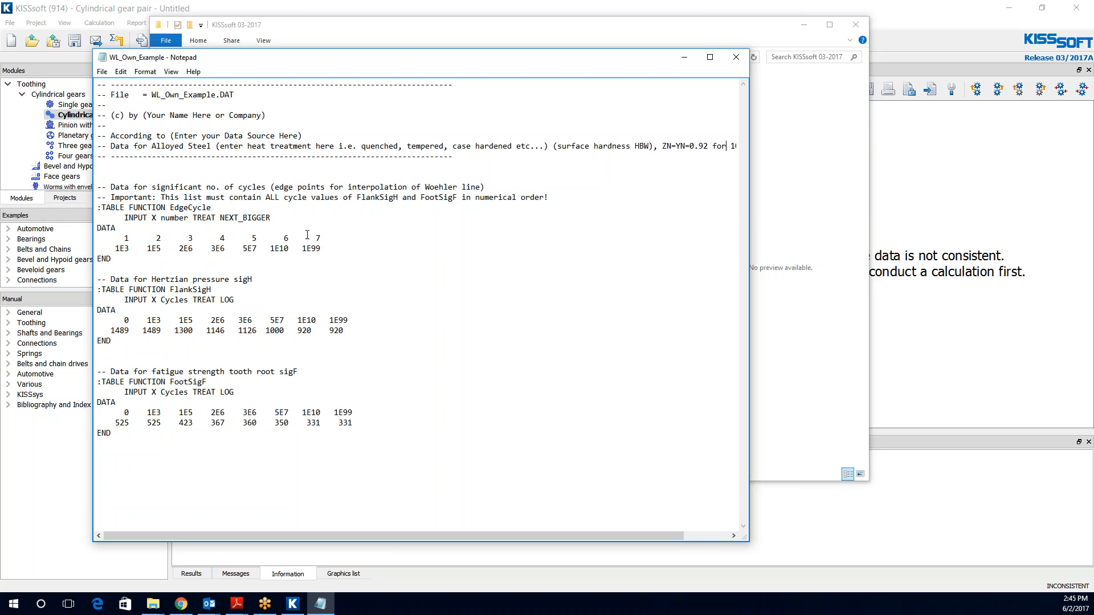
pyautogui.moveTo(117, 245)
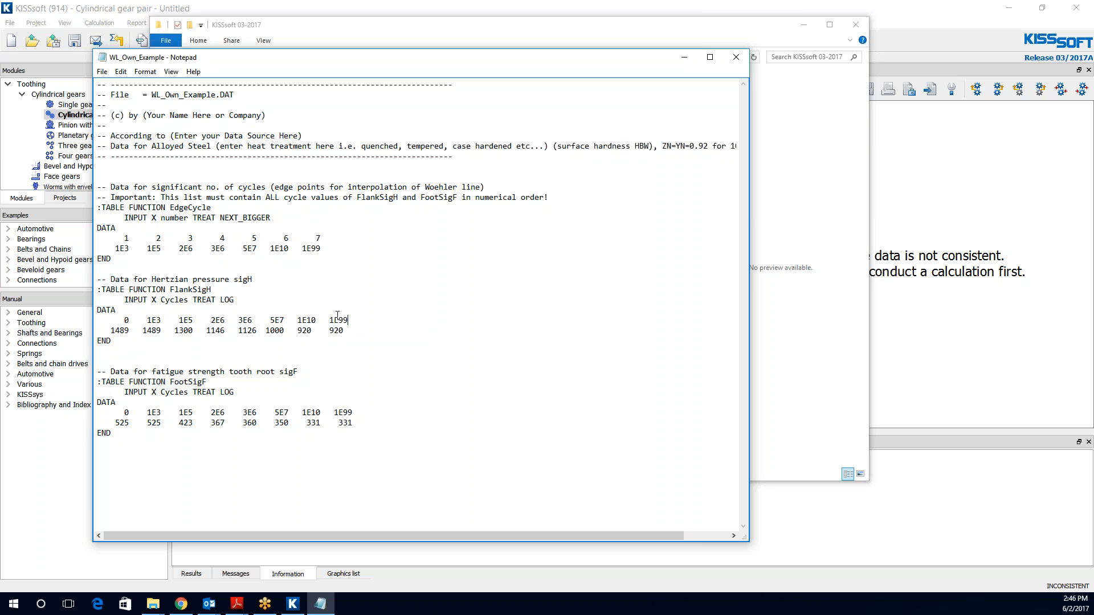
pyautogui.moveTo(115, 321); pyautogui.dragTo(349, 321)
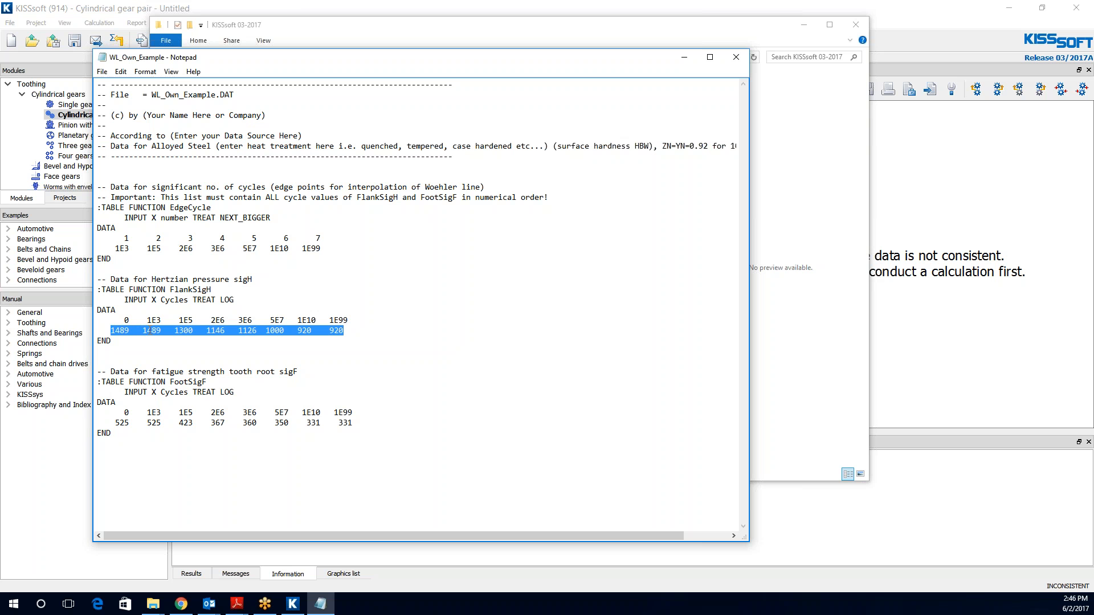
pyautogui.click(151, 387)
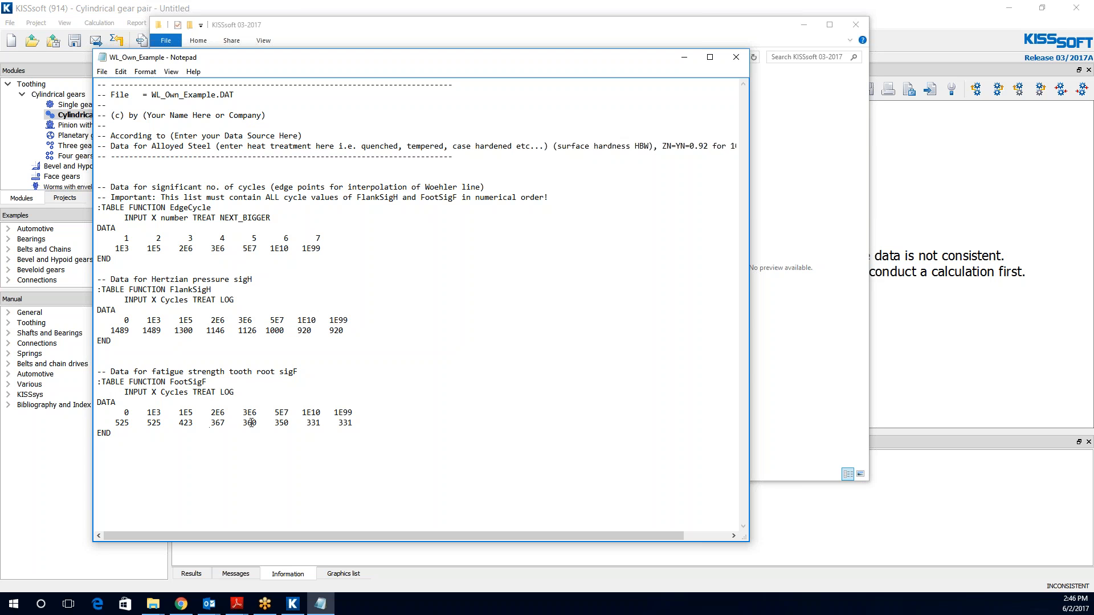
pyautogui.doubleClick(344, 422)
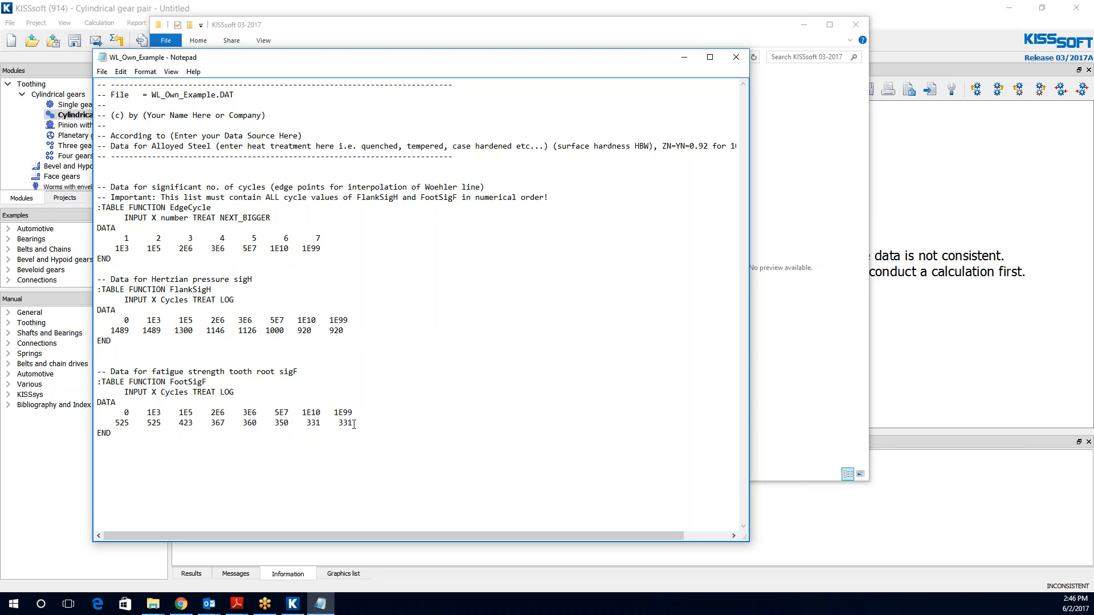
pyautogui.moveTo(125, 422); pyautogui.dragTo(352, 422)
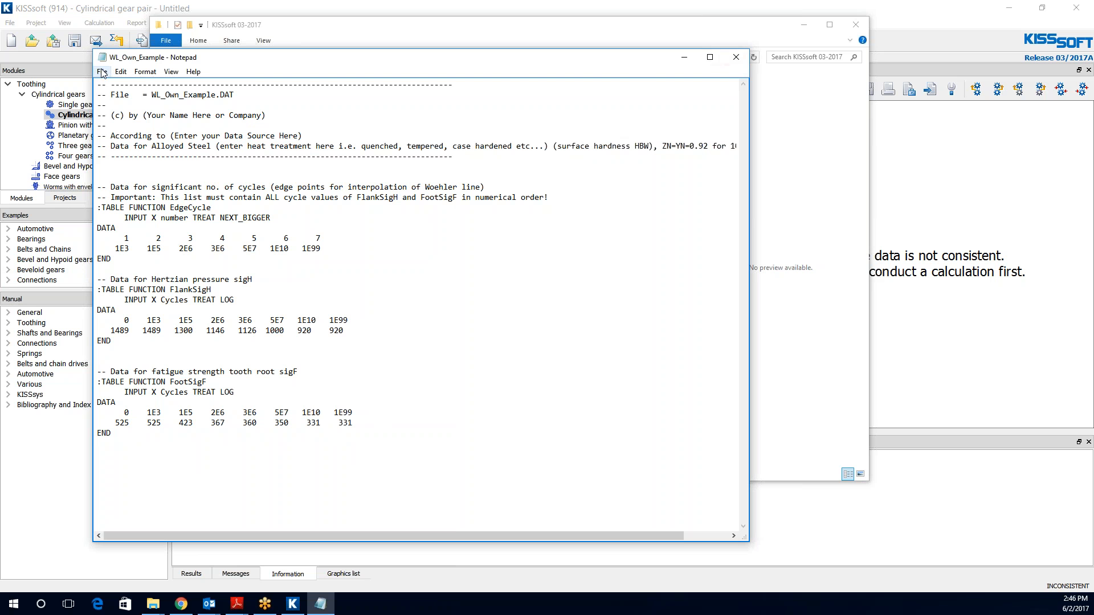
# - Save WL_Own_Example.dat over the existing file in ext\dat and close Notepad
pyautogui.click(101, 71)
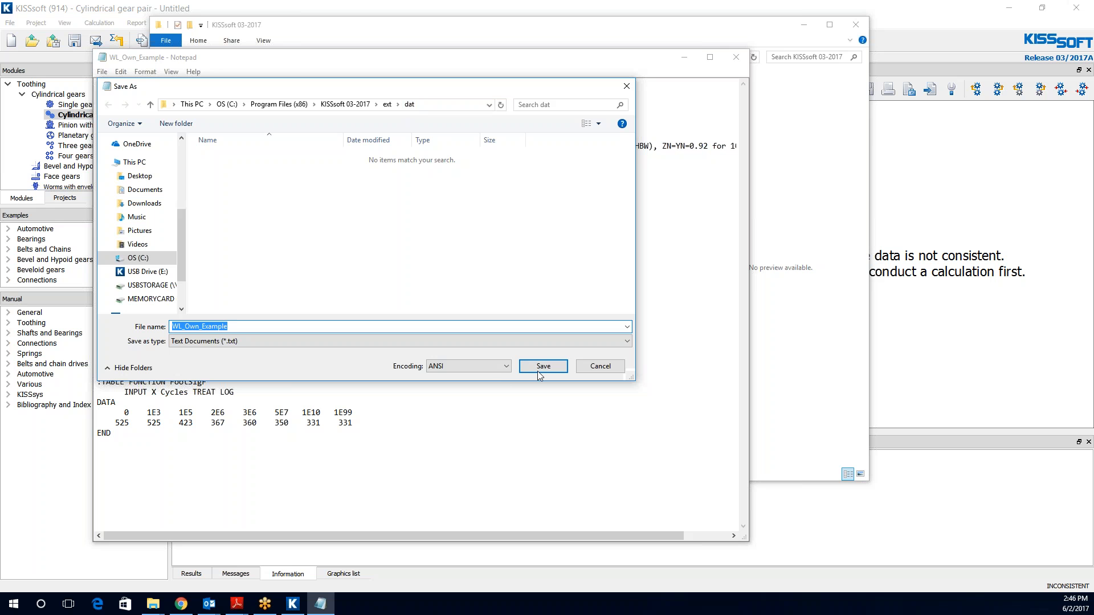
pyautogui.click(542, 366)
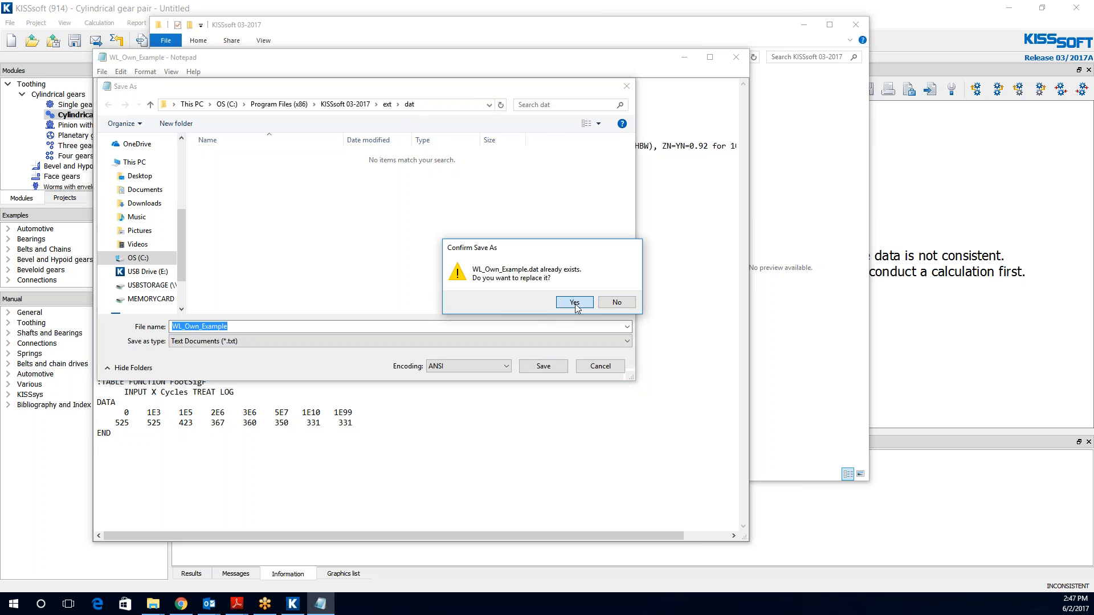
pyautogui.click(573, 302)
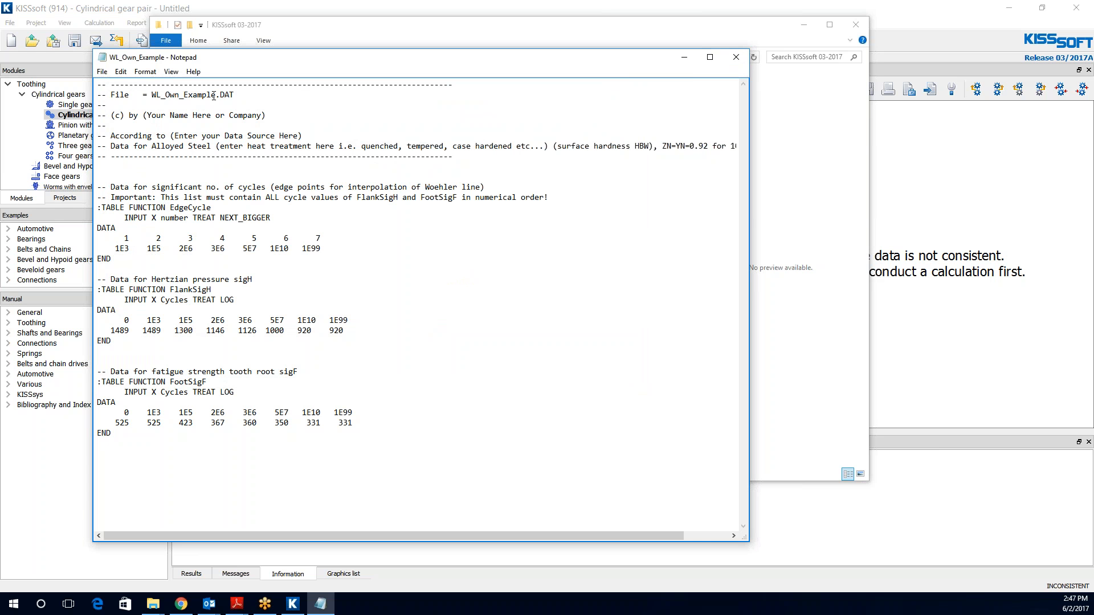
pyautogui.click(151, 604)
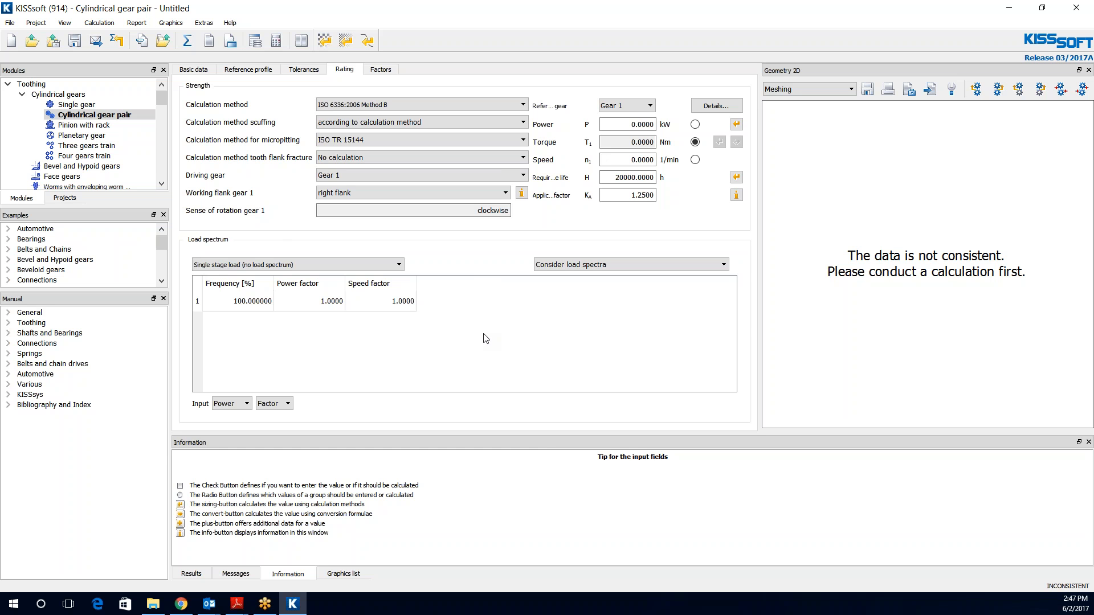
pyautogui.moveTo(455, 331)
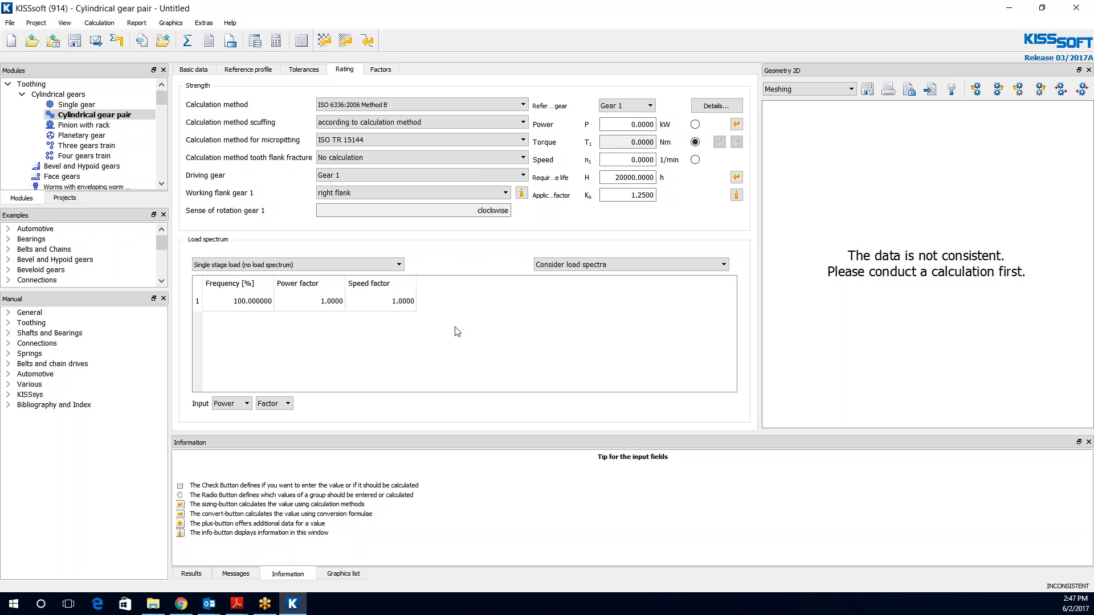
pyautogui.moveTo(248, 69)
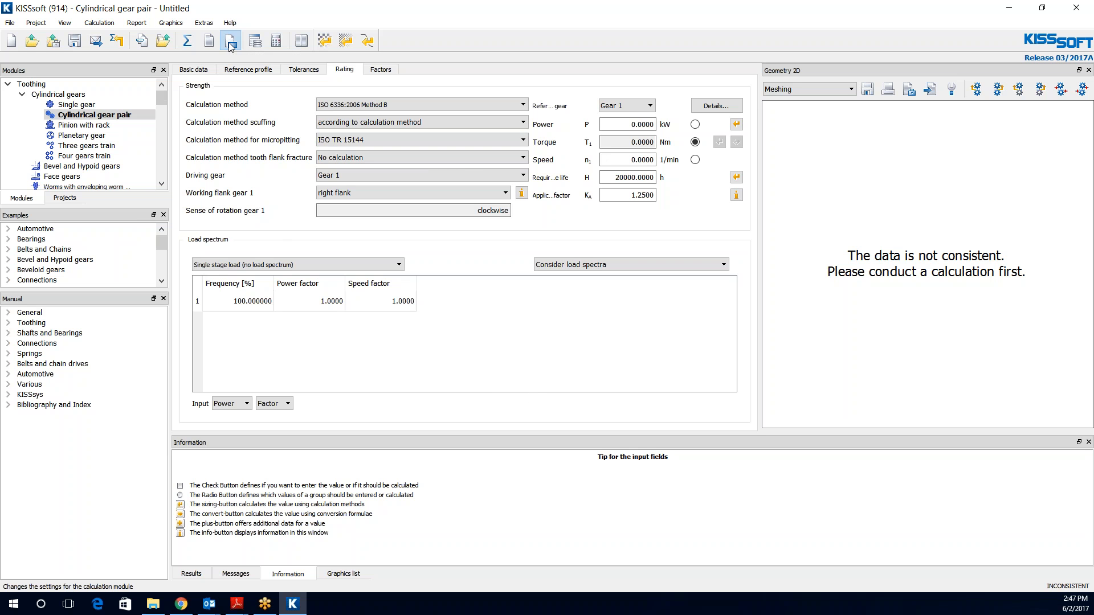
# - Enable 'Calculation with own Woehler line (S-N curve)' in the module settings and confirm
pyautogui.click(230, 40)
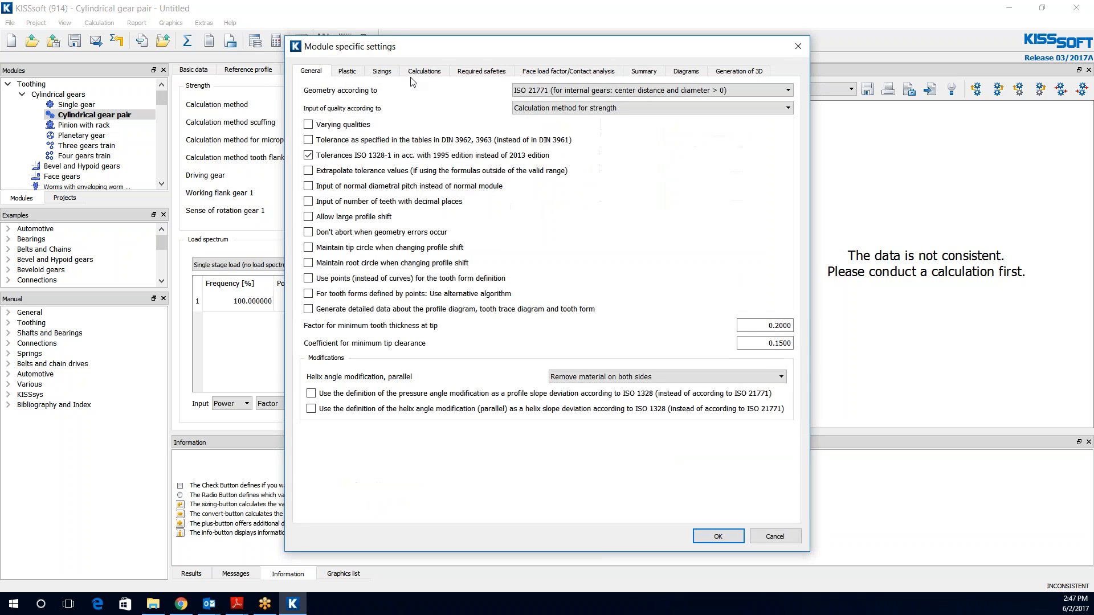
pyautogui.click(424, 71)
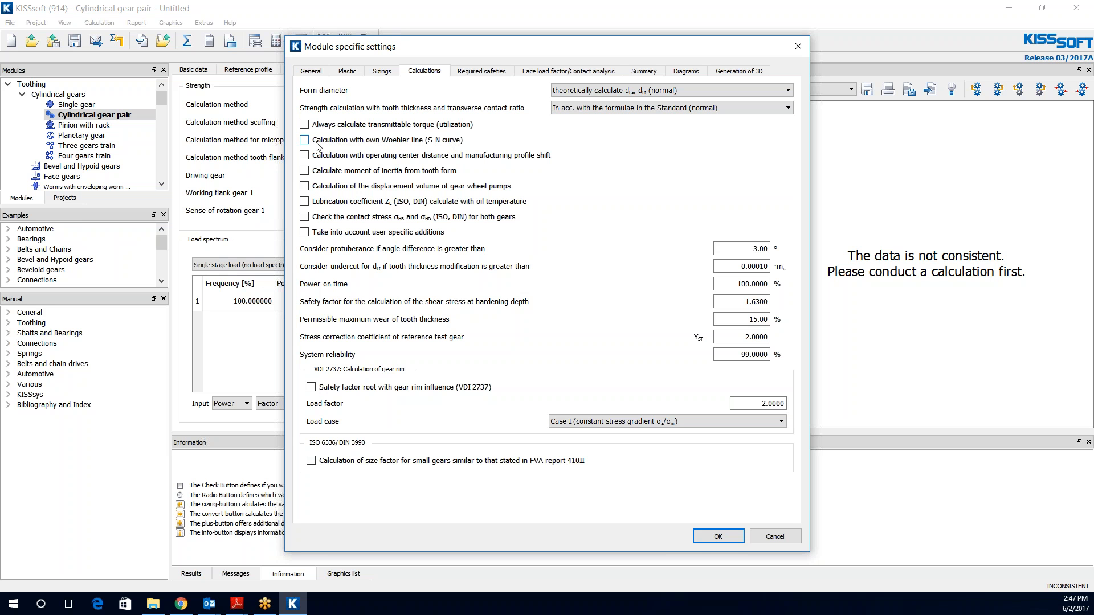
pyautogui.click(304, 139)
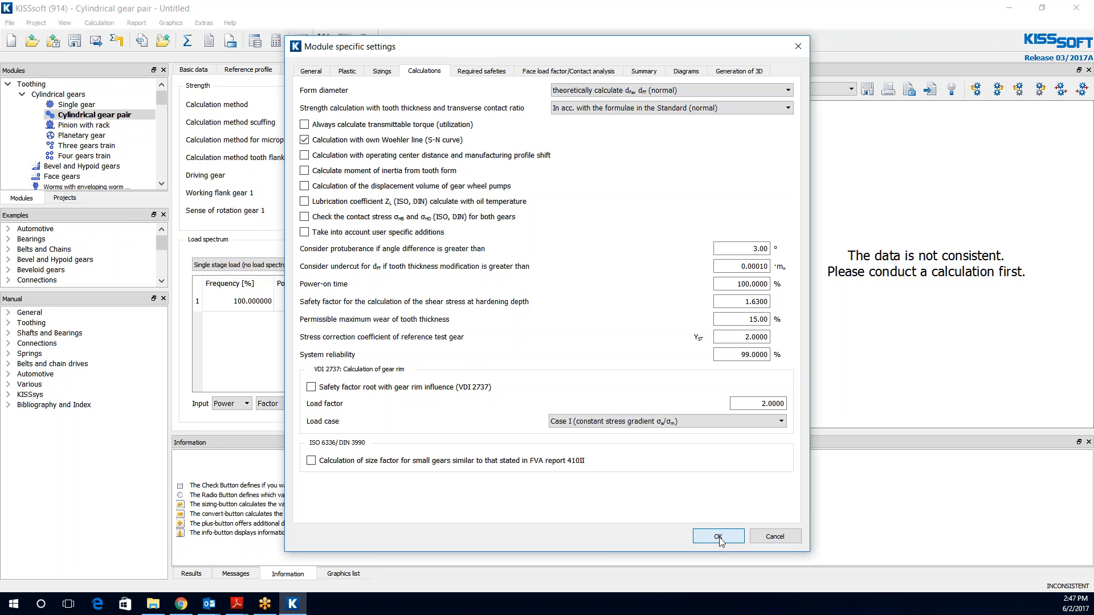
pyautogui.click(718, 536)
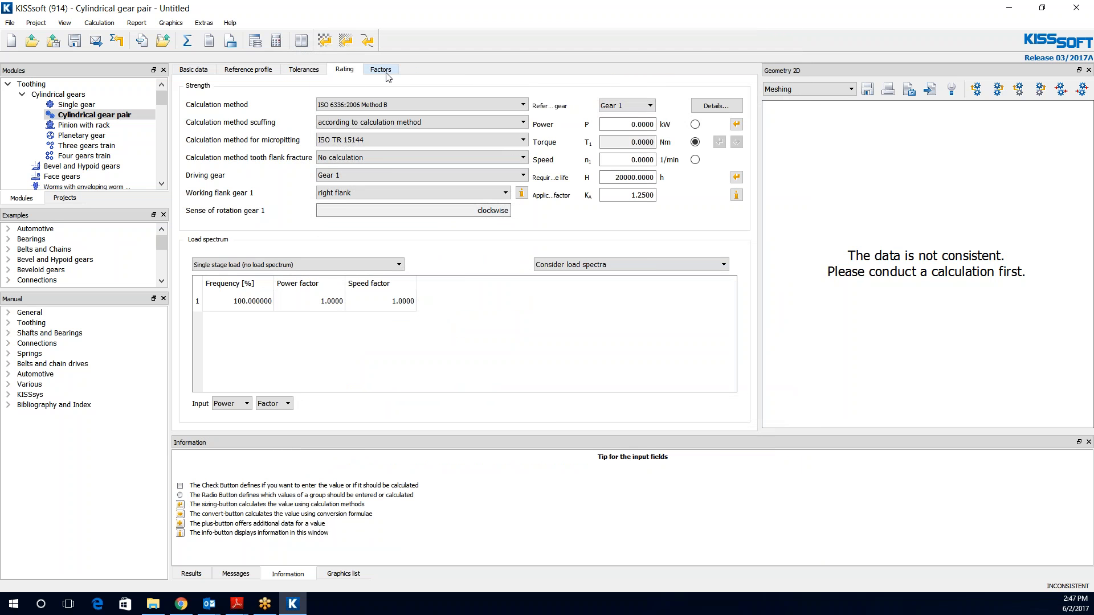
# - Review the load factors and strength details, close them unchanged and return to Basic data
pyautogui.click(379, 69)
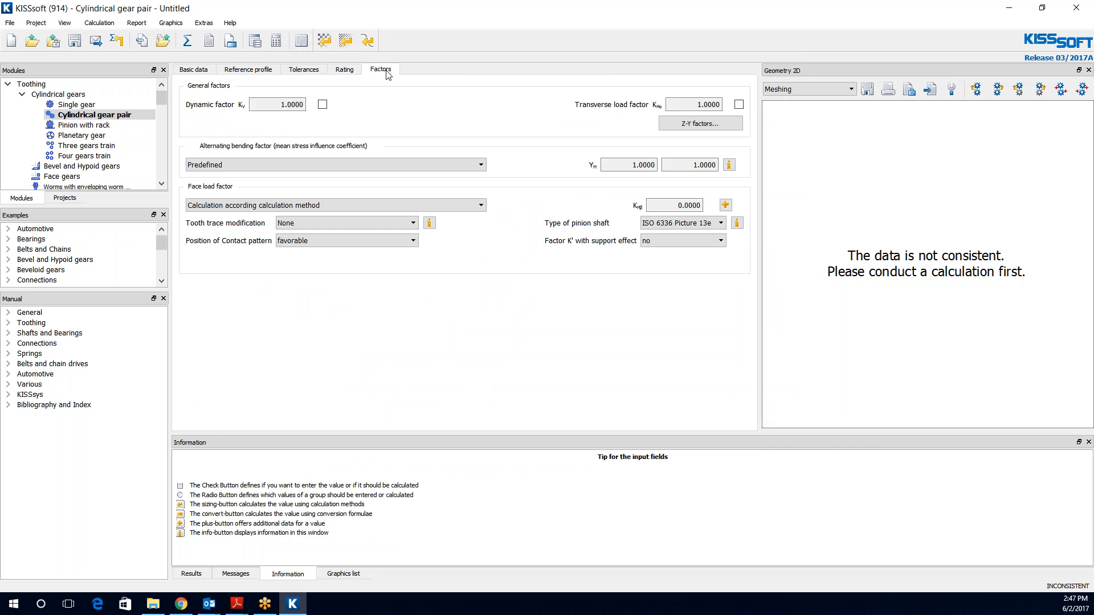
pyautogui.click(345, 70)
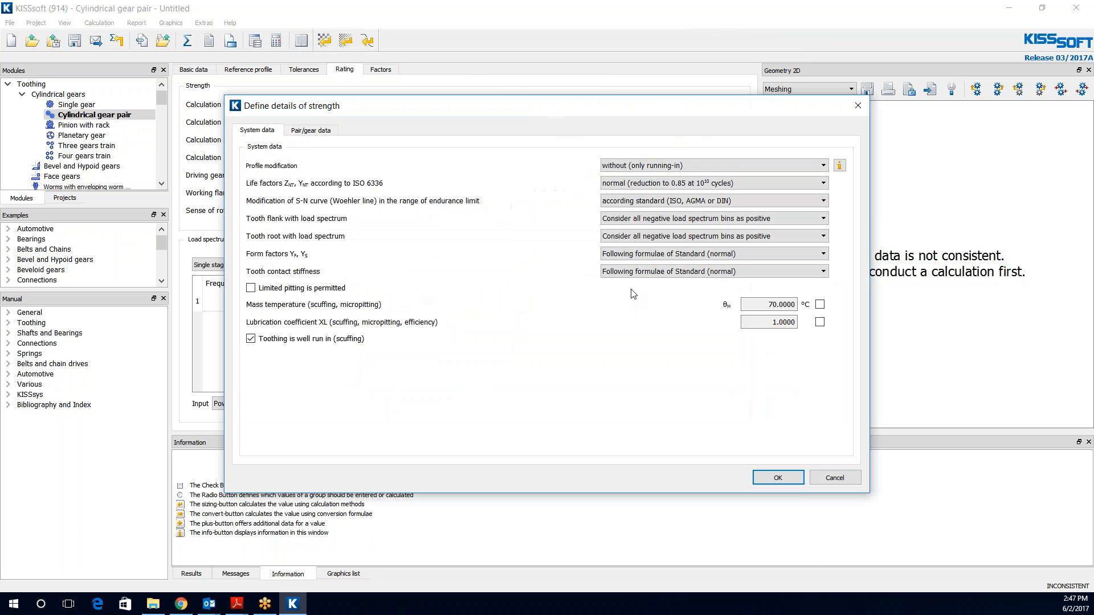
pyautogui.click(712, 182)
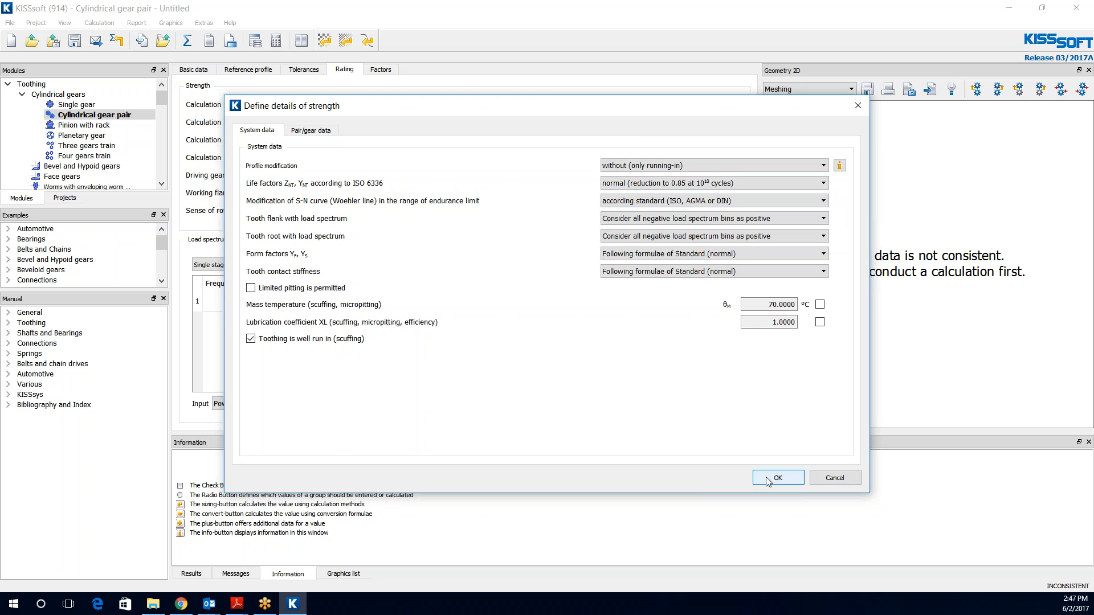
pyautogui.click(776, 478)
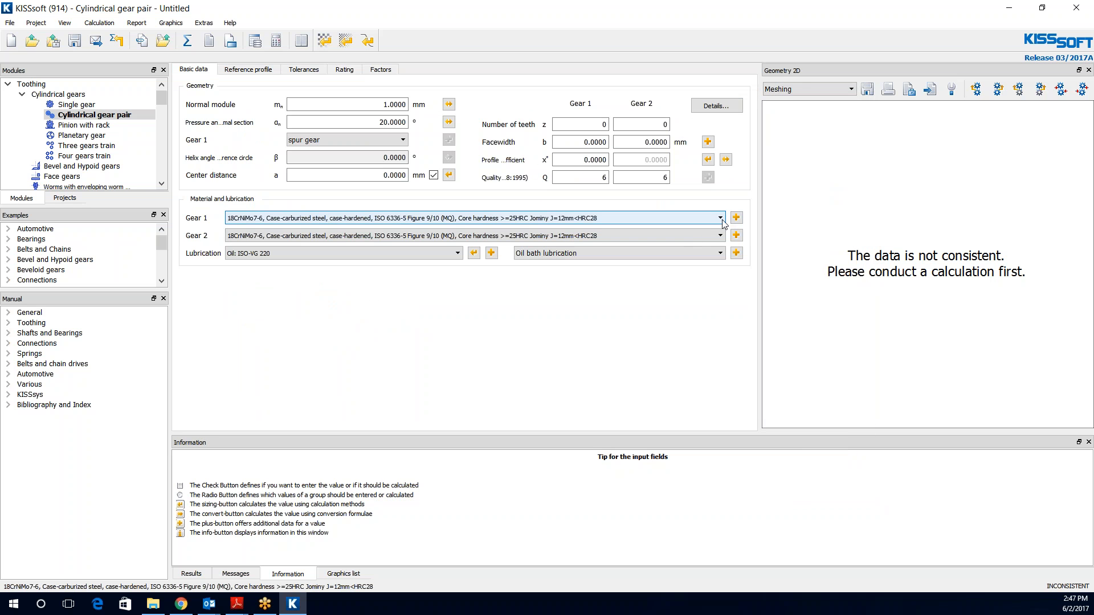
# - Define Gear 1's material from the database, choosing SAE8620 (20NiCrMo2-2) as the base
pyautogui.click(723, 218)
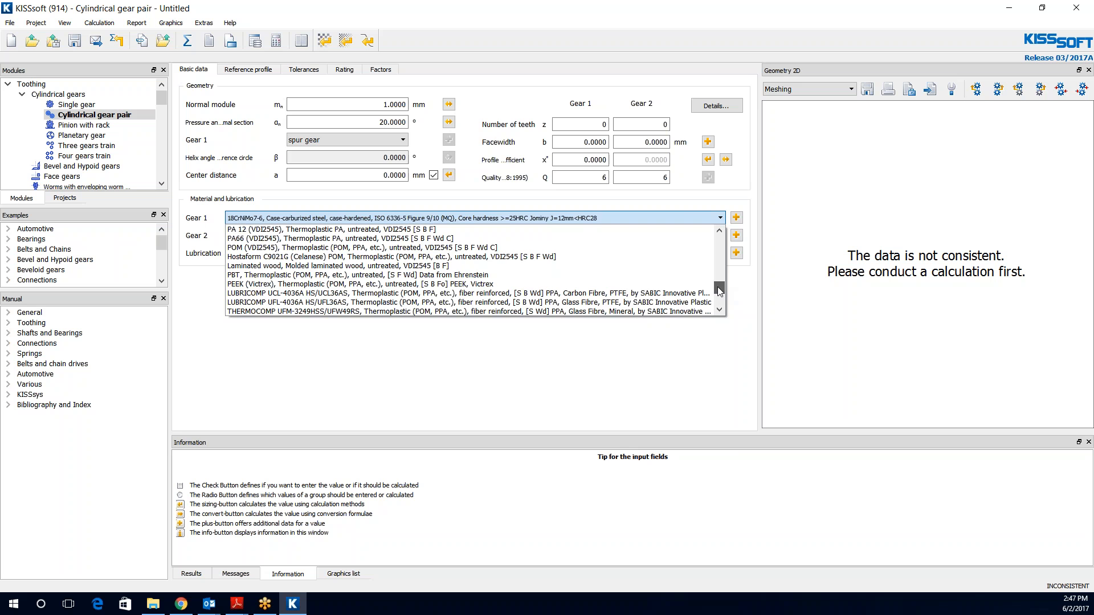
pyautogui.click(735, 217)
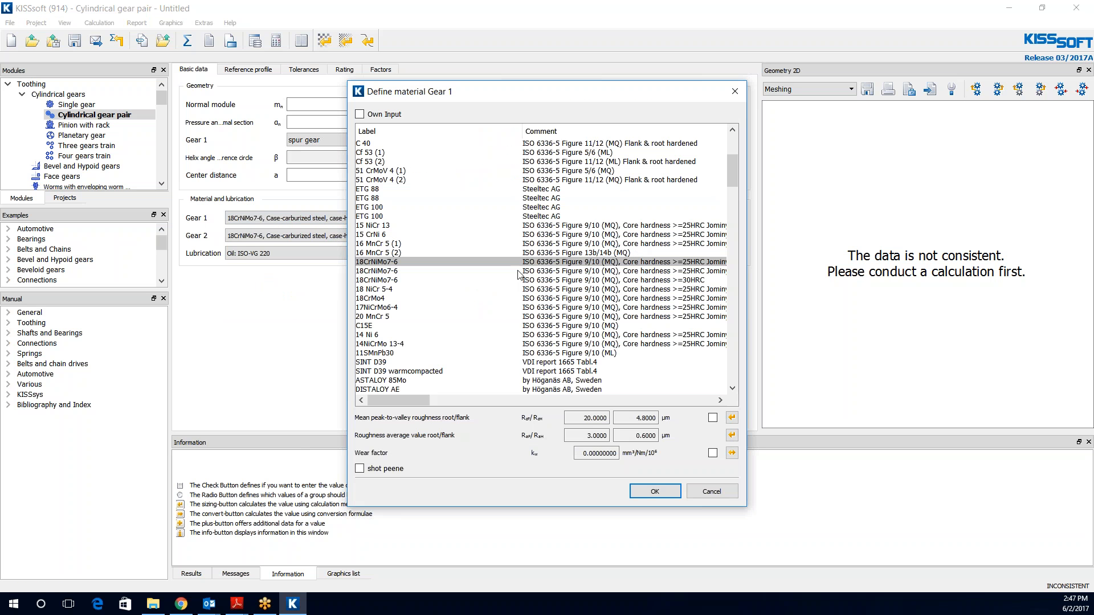
pyautogui.scroll(-3)
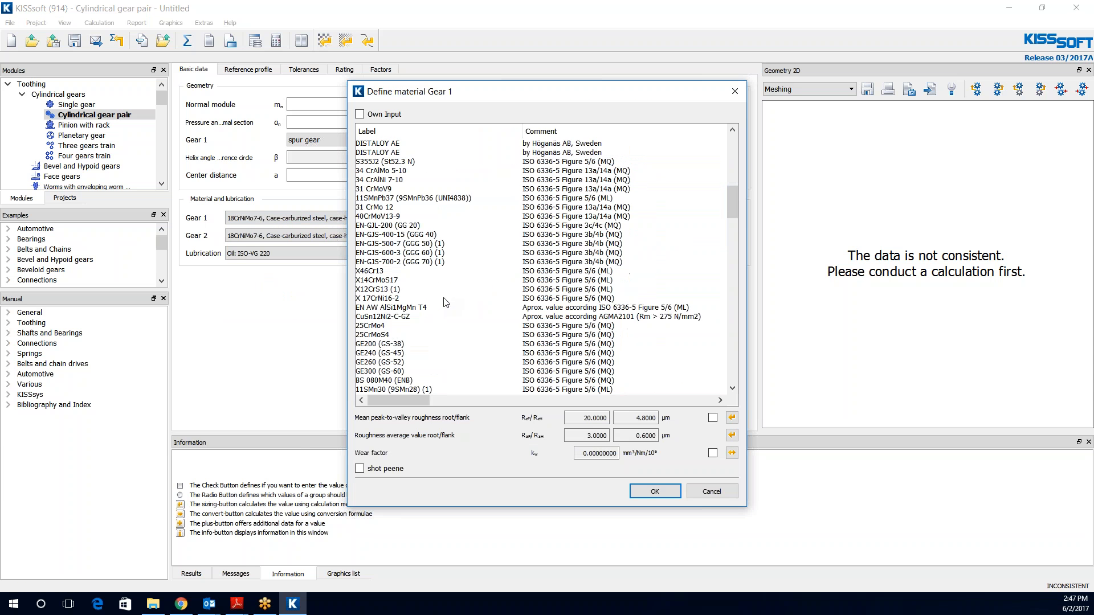
pyautogui.scroll(-3)
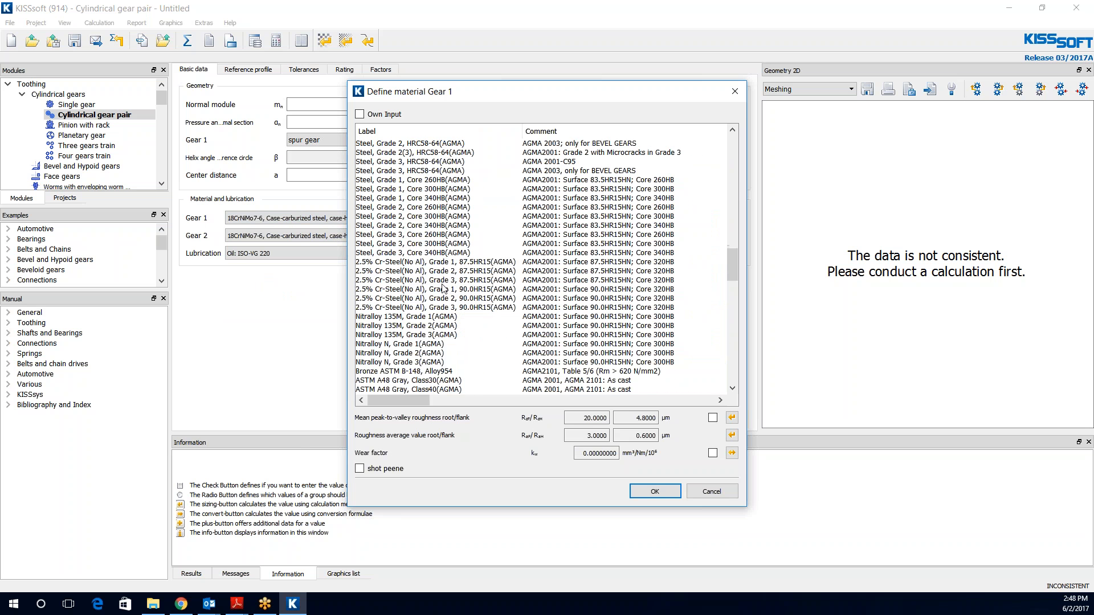
pyautogui.scroll(-3)
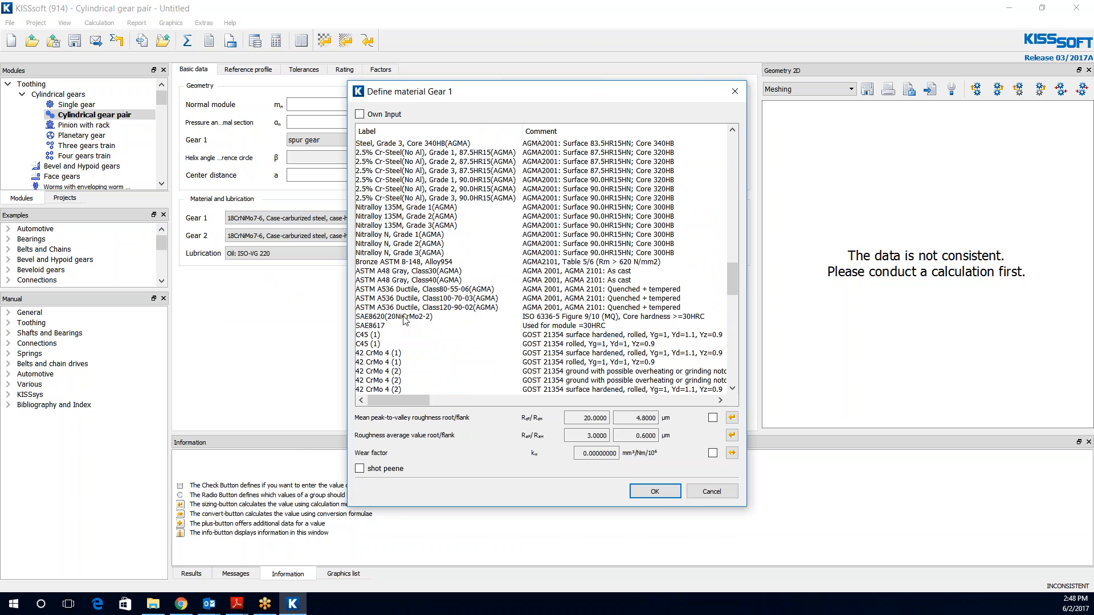
pyautogui.click(393, 316)
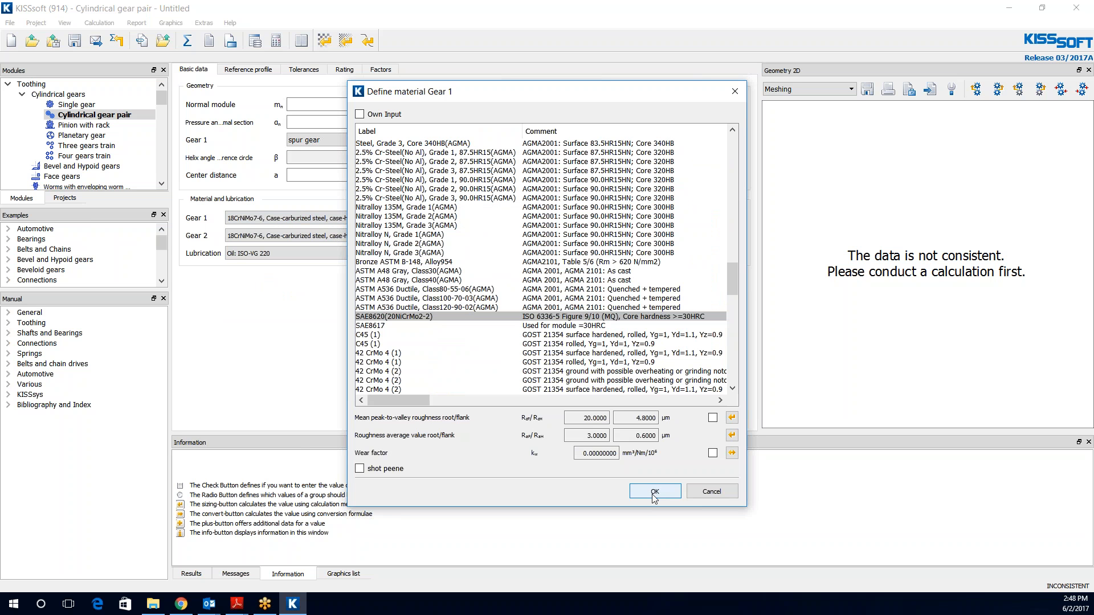
pyautogui.moveTo(653, 499)
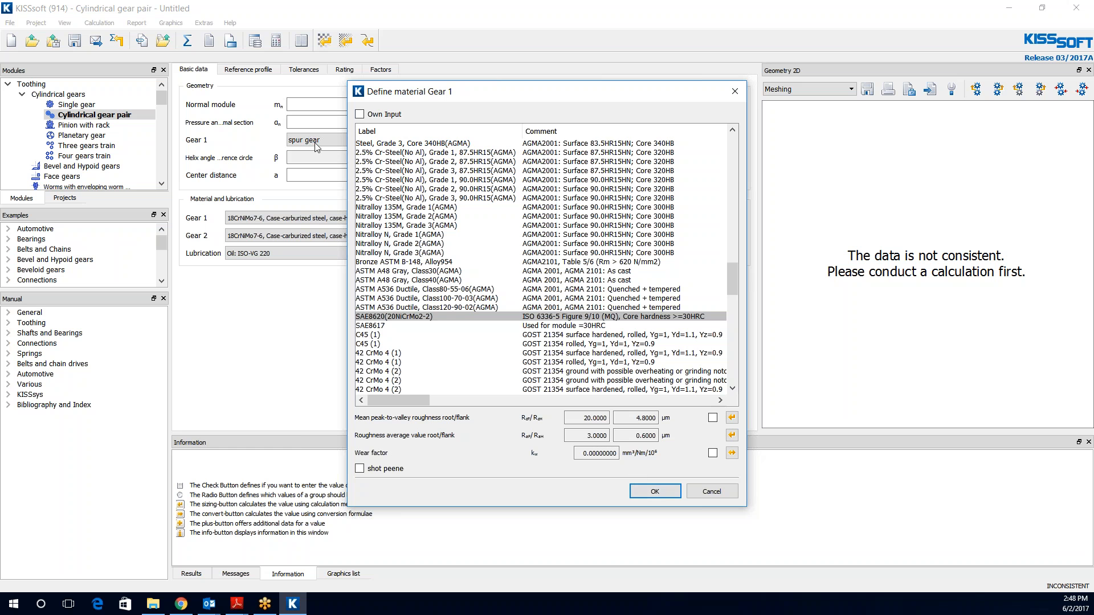
# - Switch Gear 1 to own input and browse to KISSsoft 03-2017\ext for WL_Own_Example.dat as its Woehler line file
pyautogui.click(360, 114)
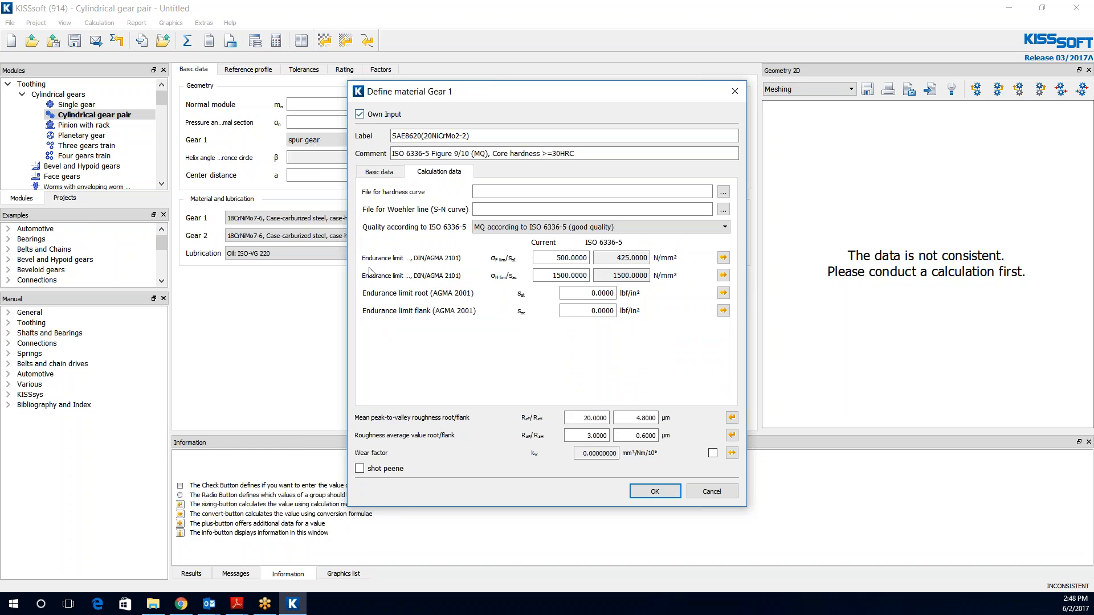
pyautogui.moveTo(460, 214)
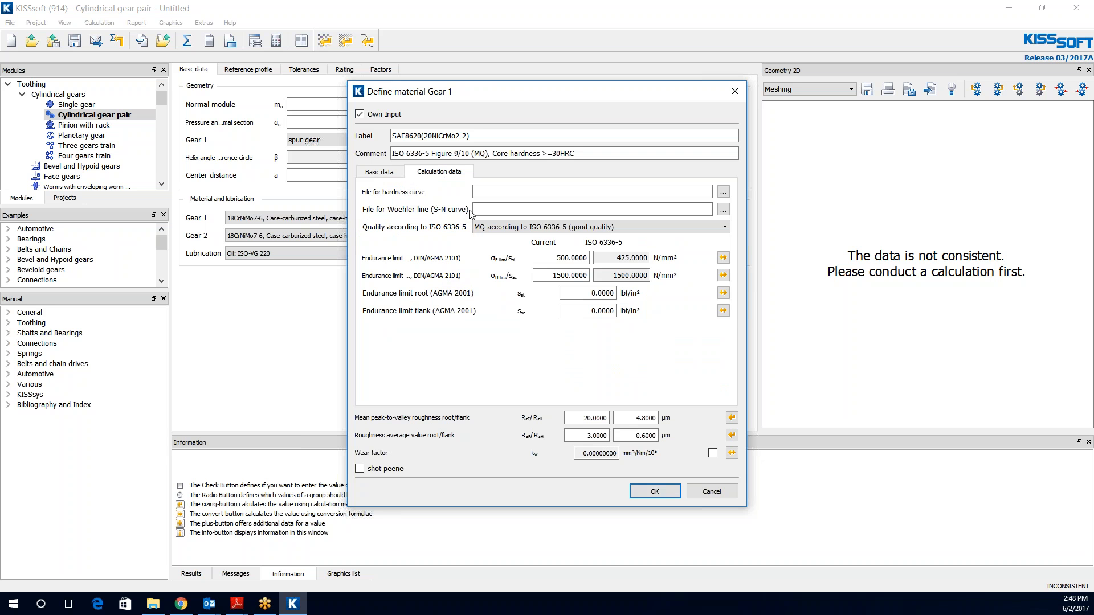
pyautogui.moveTo(401, 212)
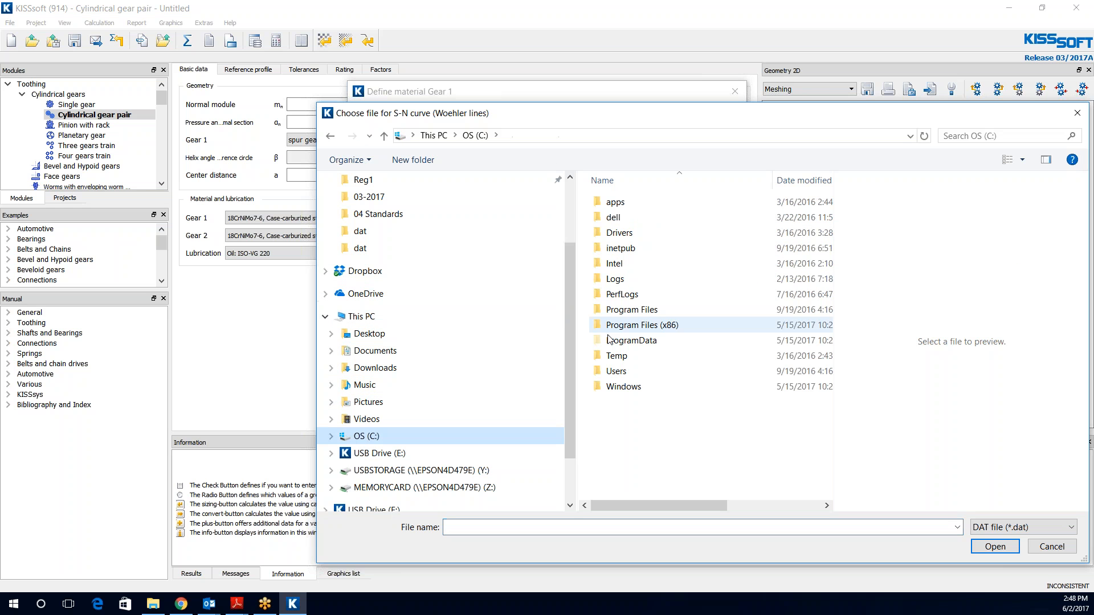
pyautogui.doubleClick(639, 325)
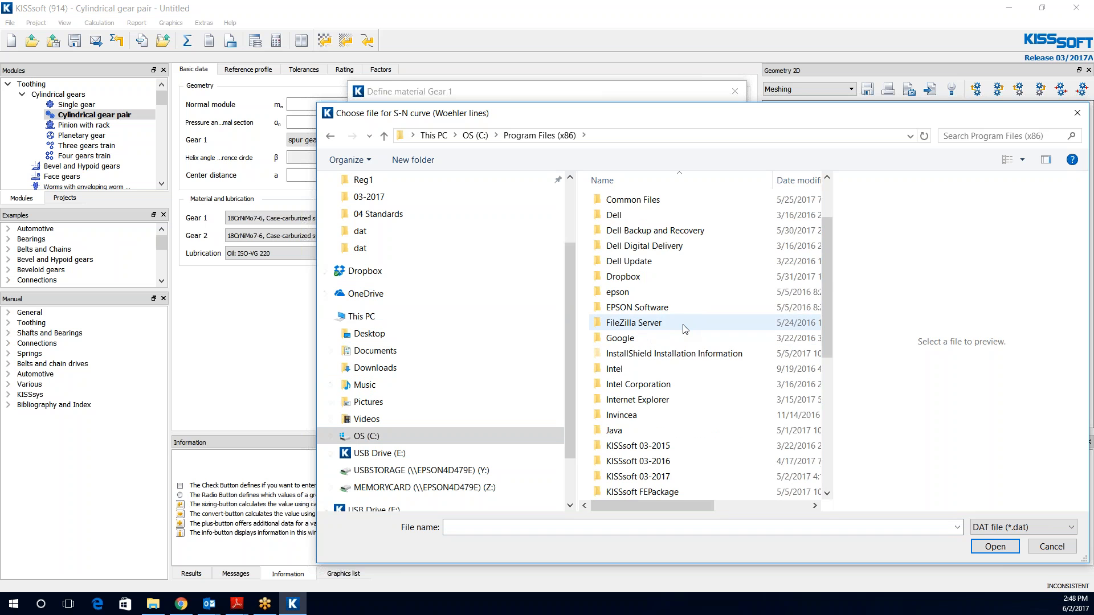
pyautogui.doubleClick(636, 477)
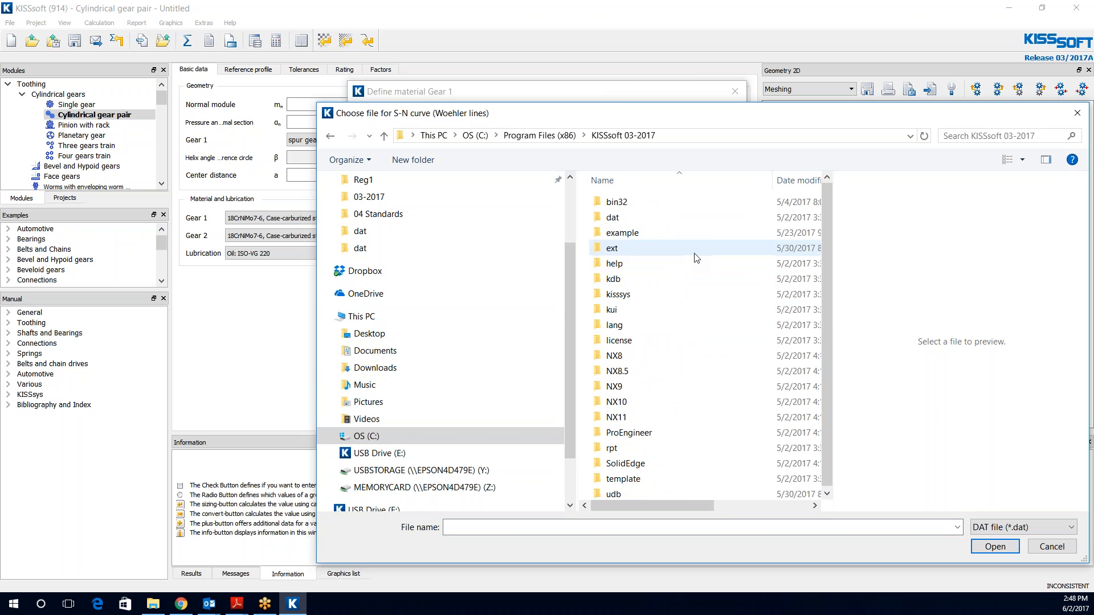
pyautogui.click(612, 248)
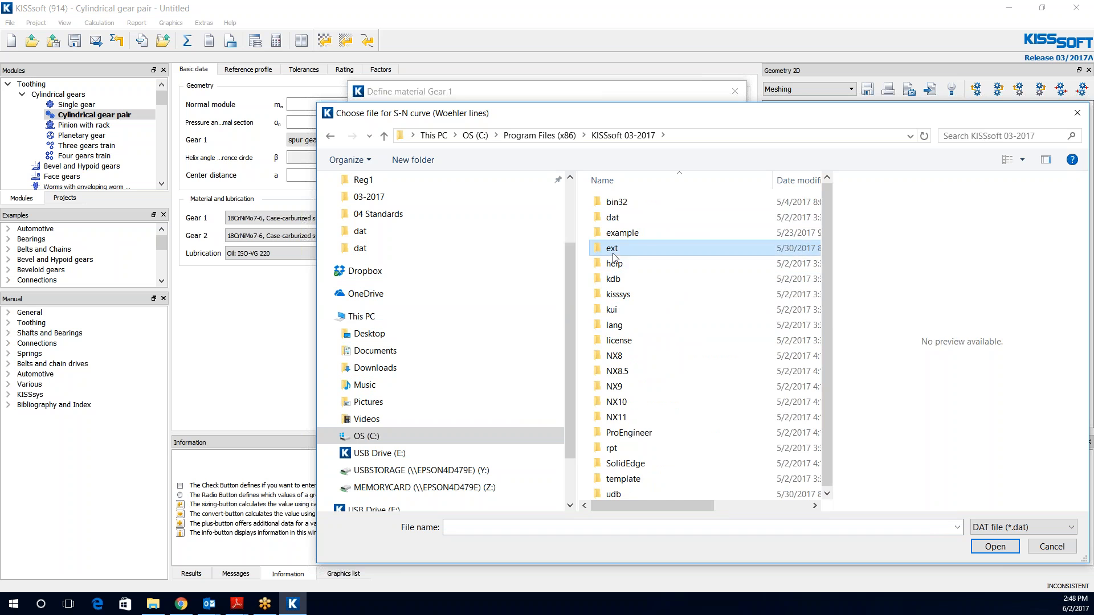
pyautogui.doubleClick(612, 247)
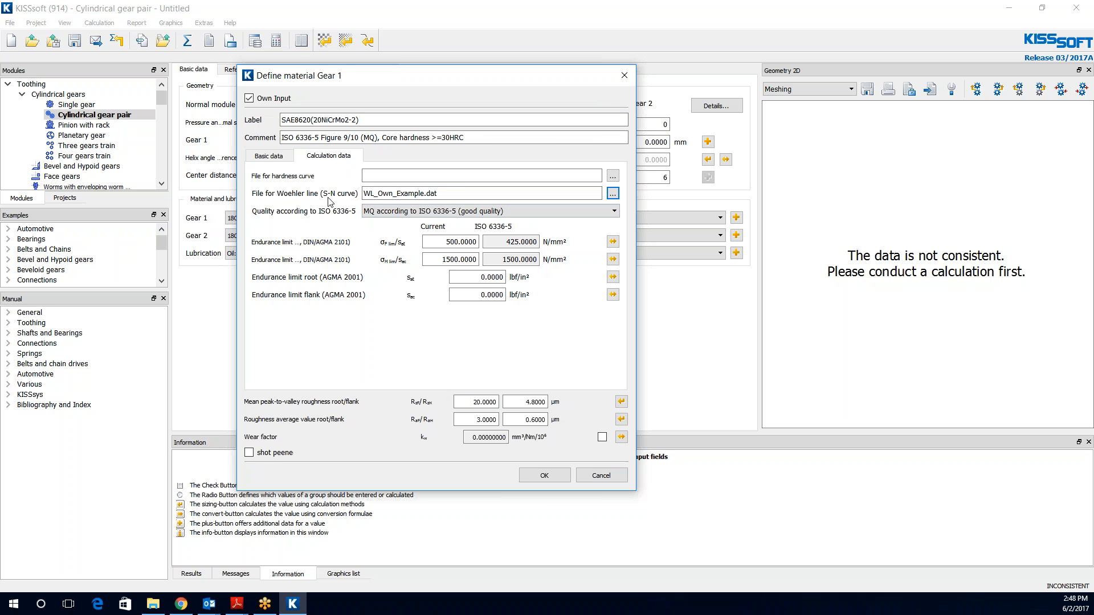
# - Check the basic material properties and accept Gear 1's own material definition
pyautogui.click(269, 156)
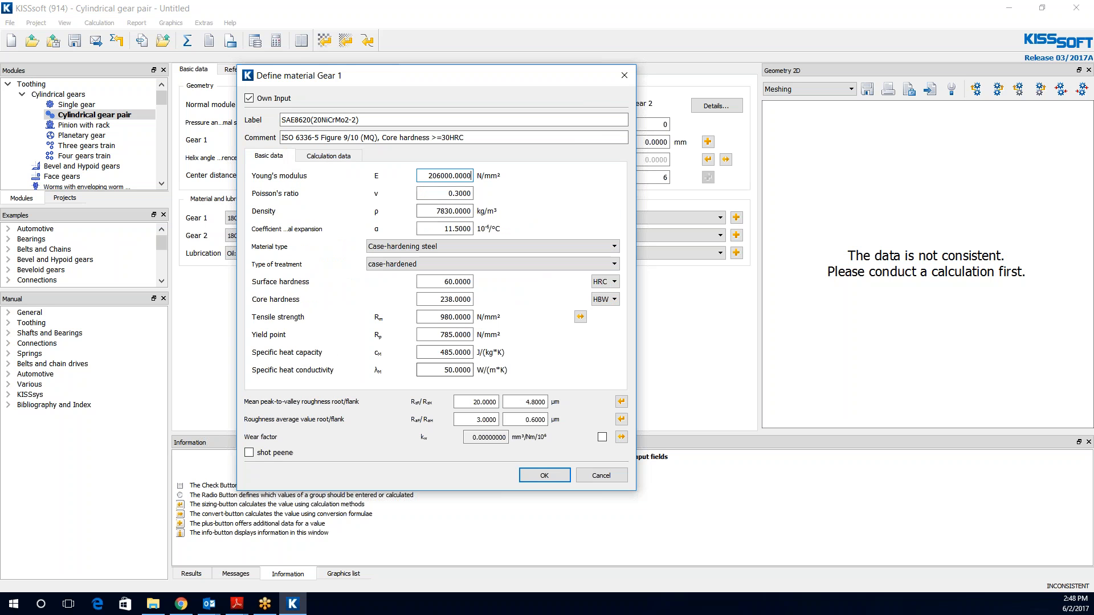
pyautogui.click(328, 157)
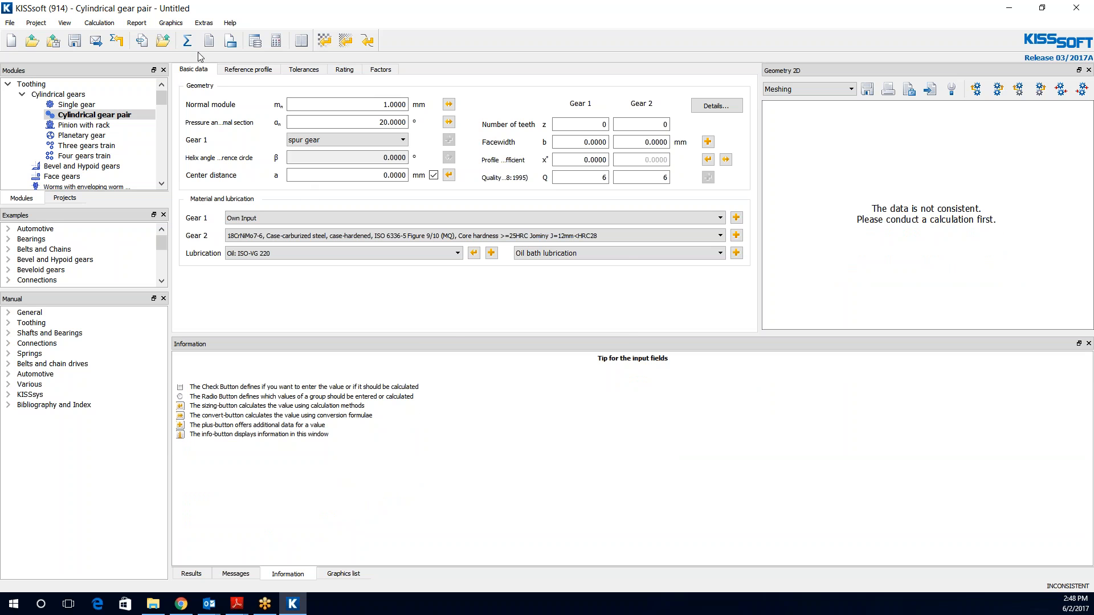
# - Attempt the calculation, dismiss the missing tooth count error, and expand the Cylindrical gears examples
pyautogui.click(186, 40)
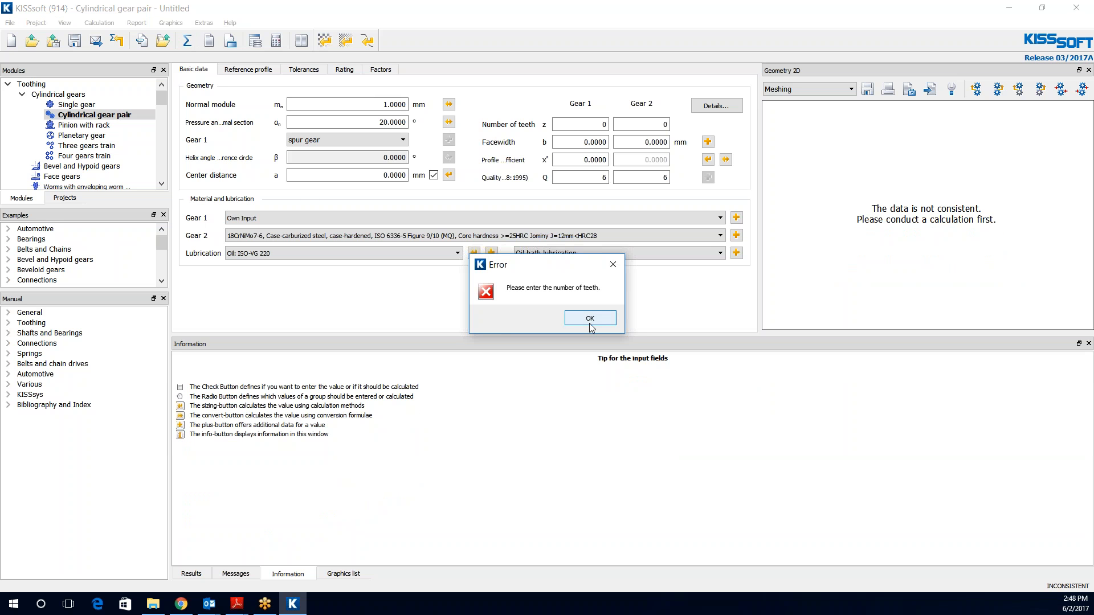
pyautogui.click(589, 318)
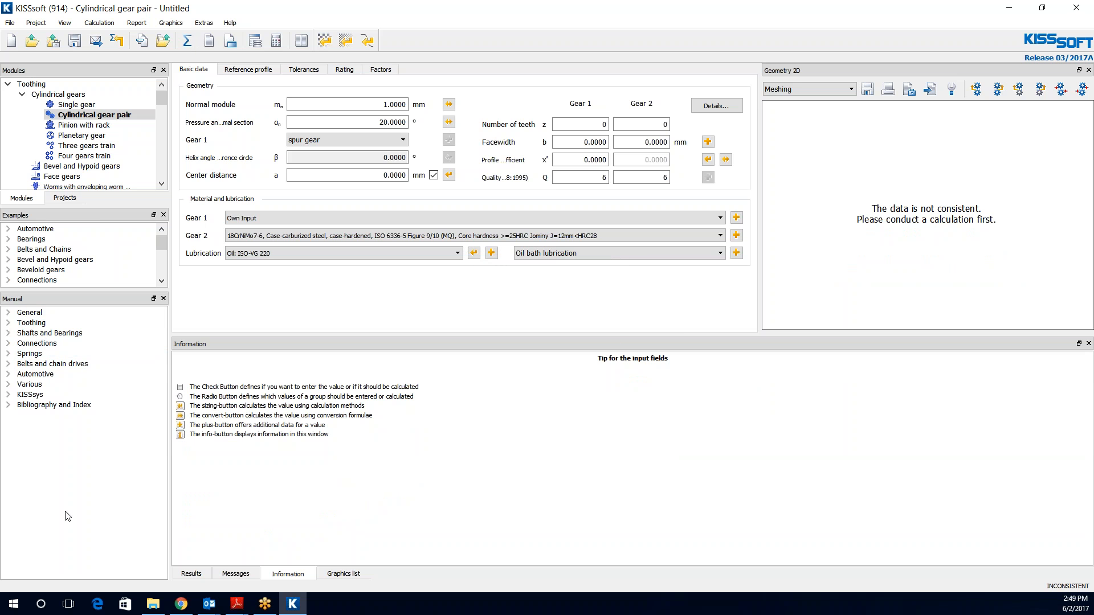
pyautogui.click(64, 23)
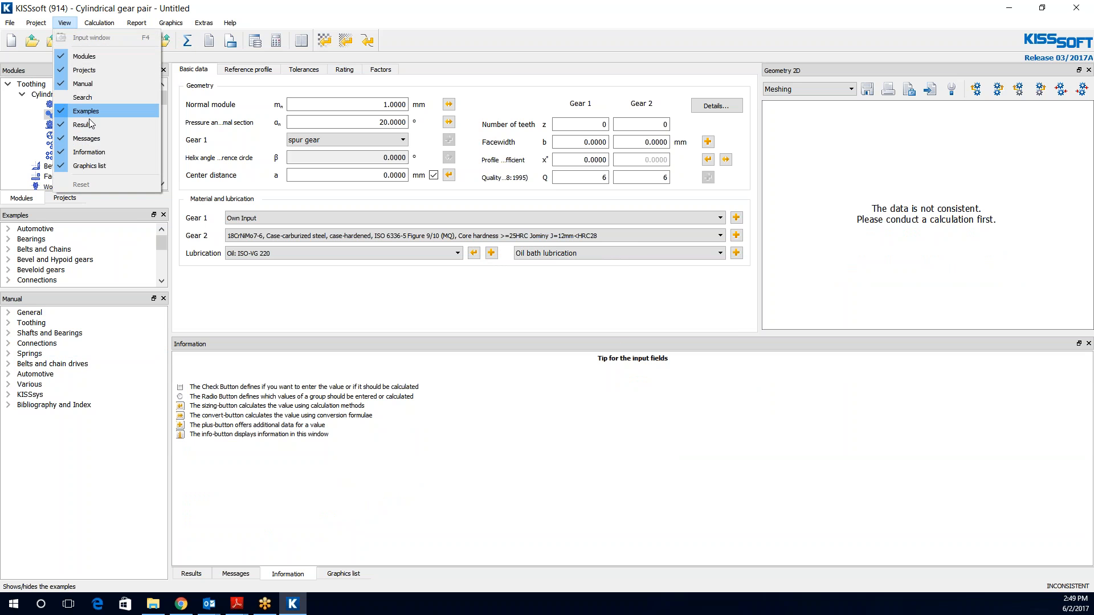
pyautogui.click(86, 110)
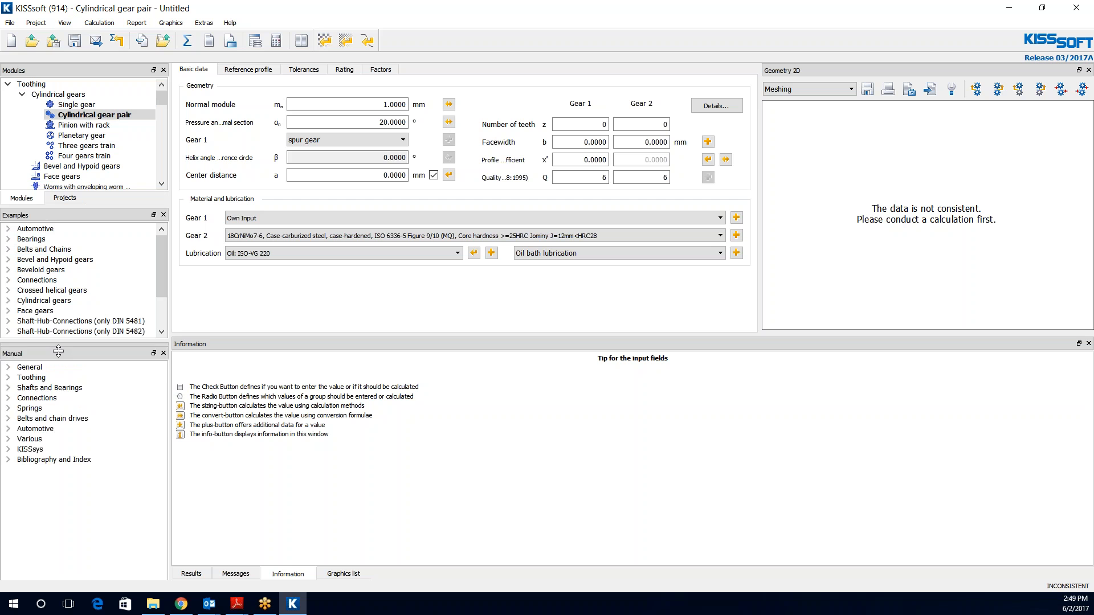
pyautogui.click(45, 301)
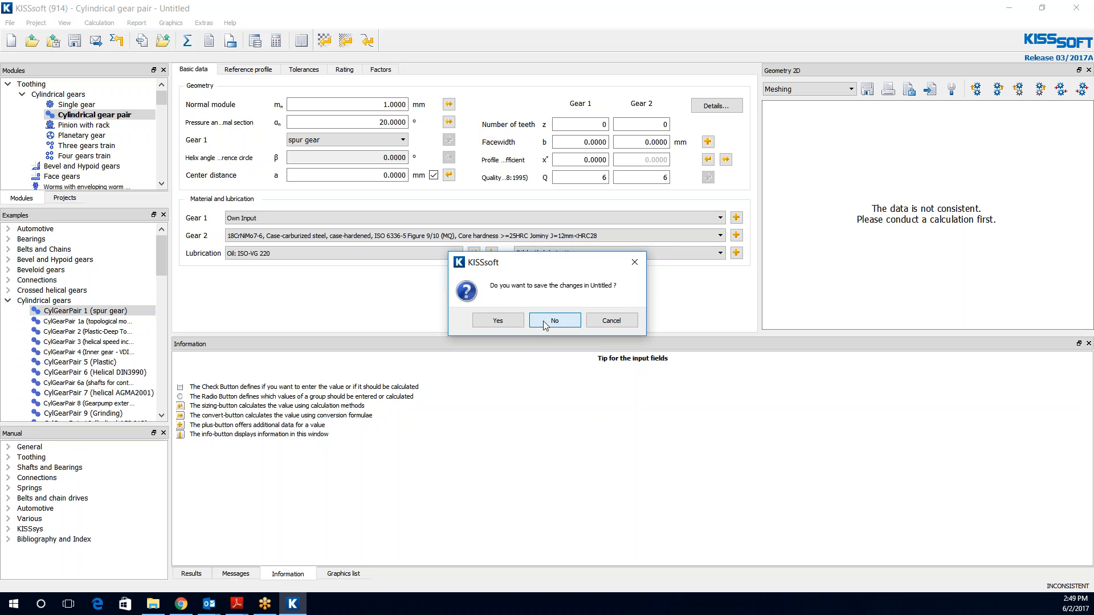
# - Assign SAE8620(20NiCrMo2-2) to gear 2 and rerun, giving gear 2 root safety 2.923
pyautogui.click(554, 320)
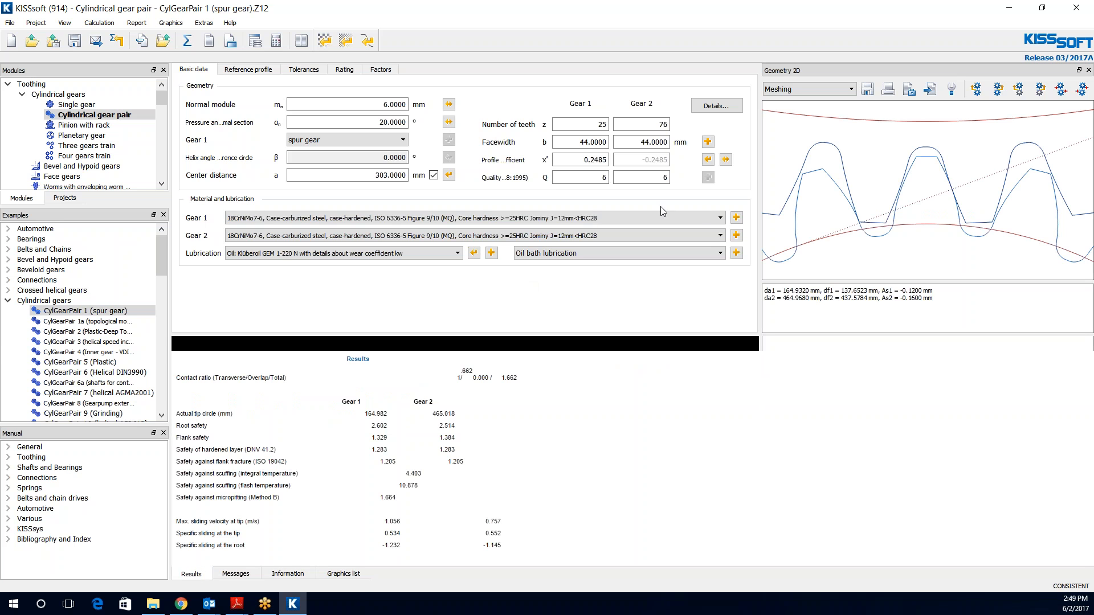
pyautogui.moveTo(209, 40)
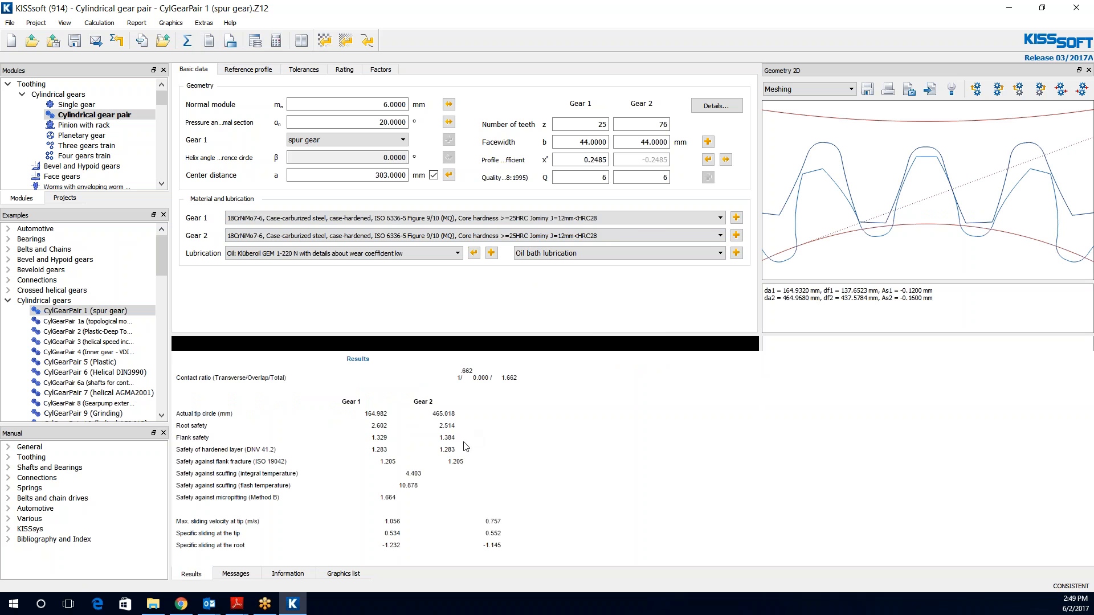
pyautogui.click(736, 236)
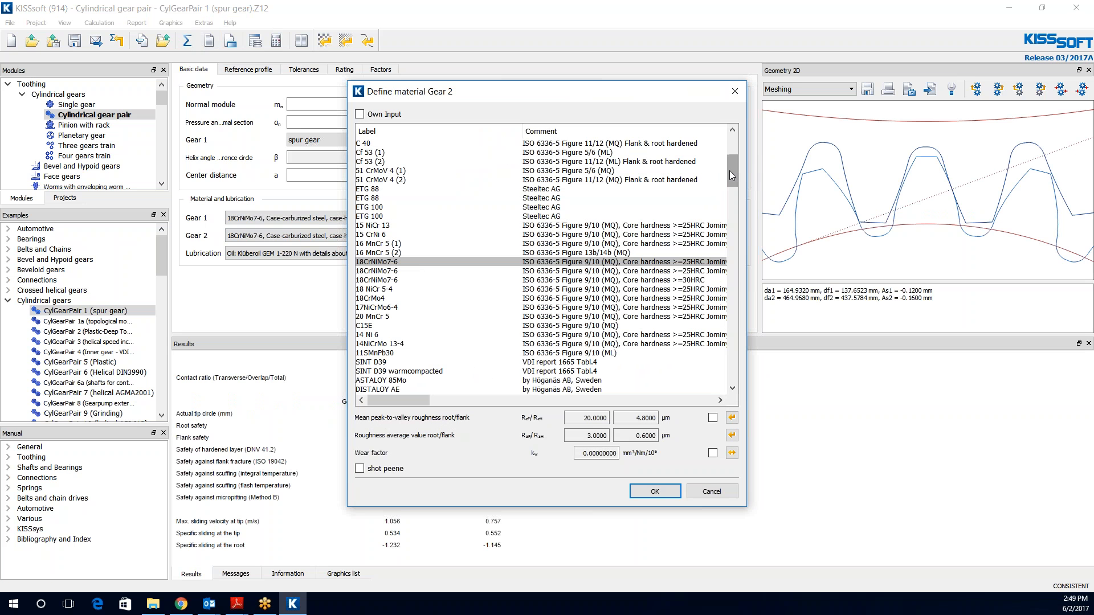
pyautogui.scroll(-3)
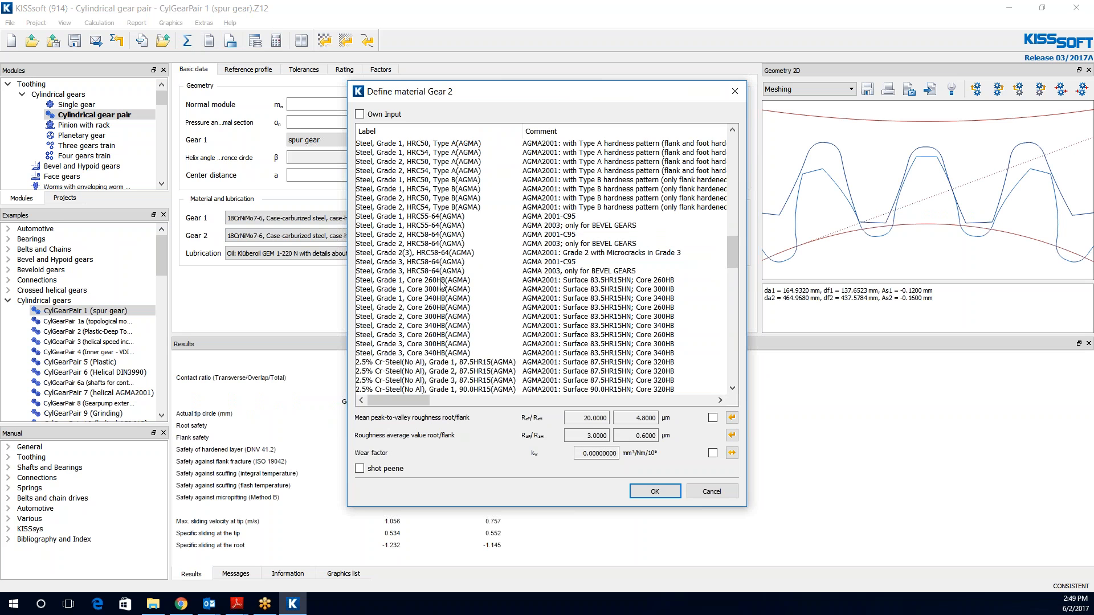
pyautogui.scroll(-3)
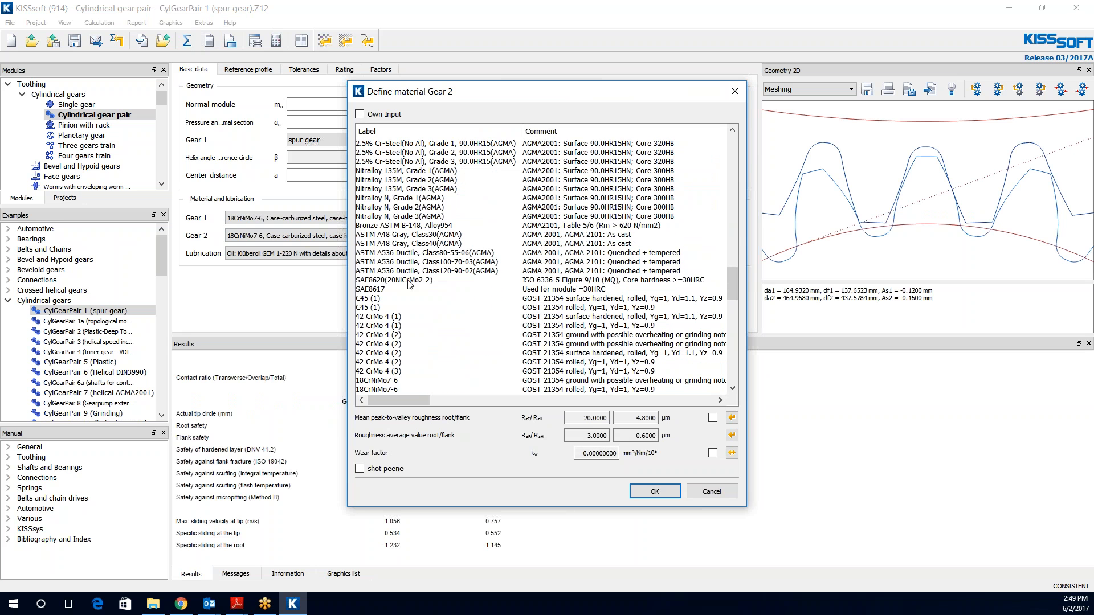
pyautogui.click(654, 491)
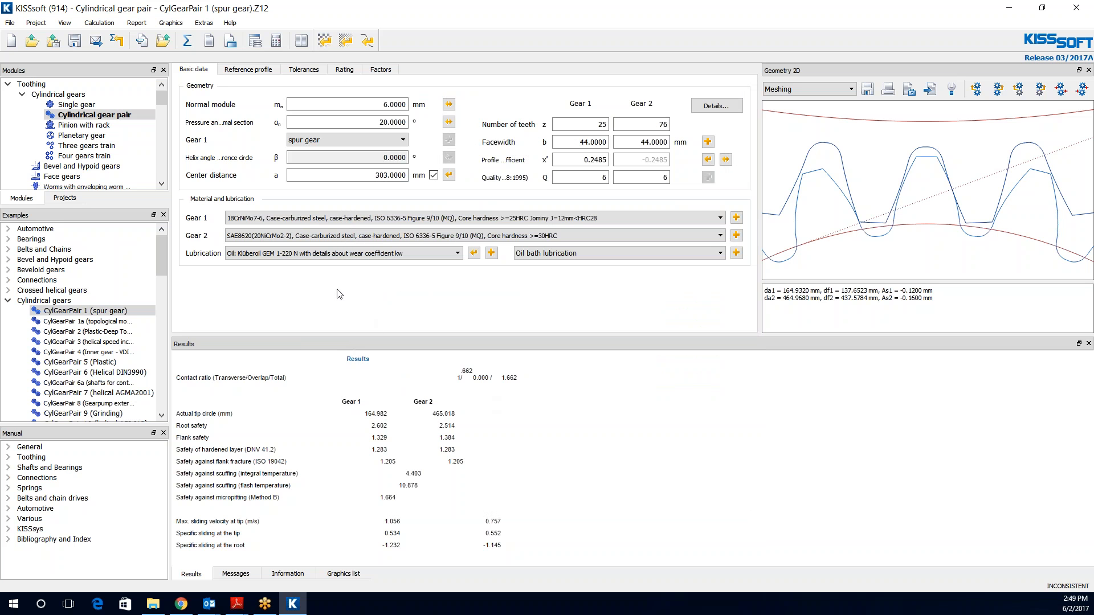
pyautogui.moveTo(187, 40)
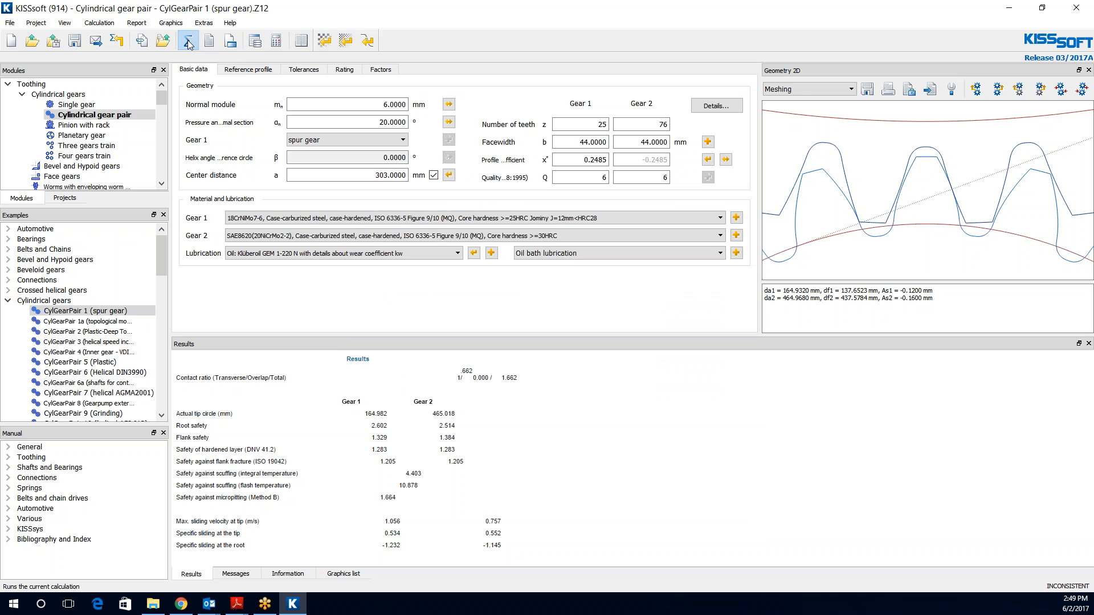
pyautogui.click(187, 40)
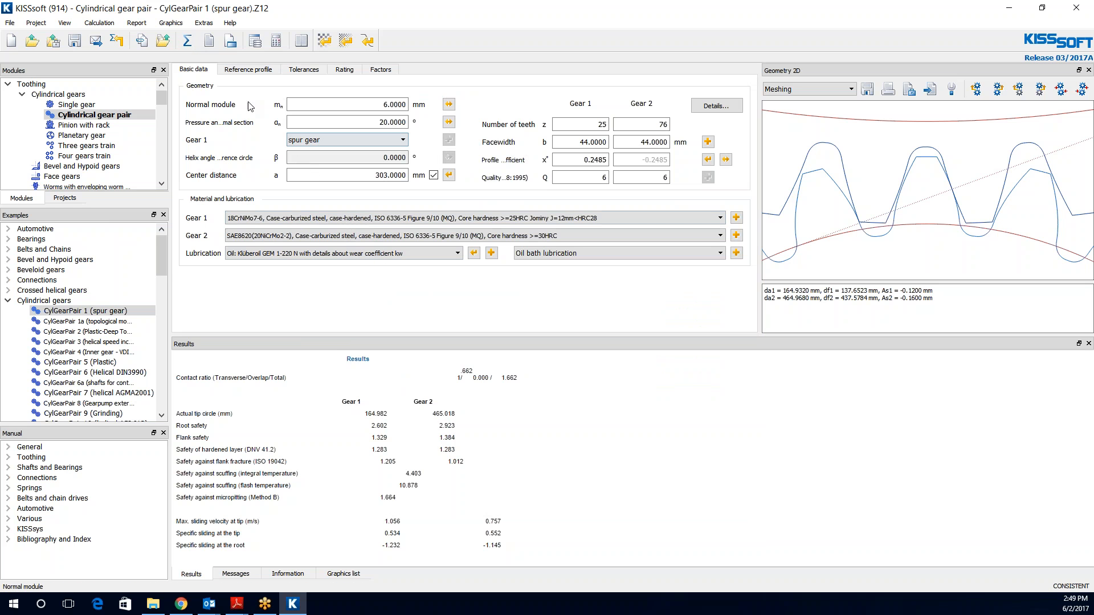
# - Load WL_Own_Example.dat from ext/dat as gear 2's Woehler line file and confirm the own material
pyautogui.click(736, 235)
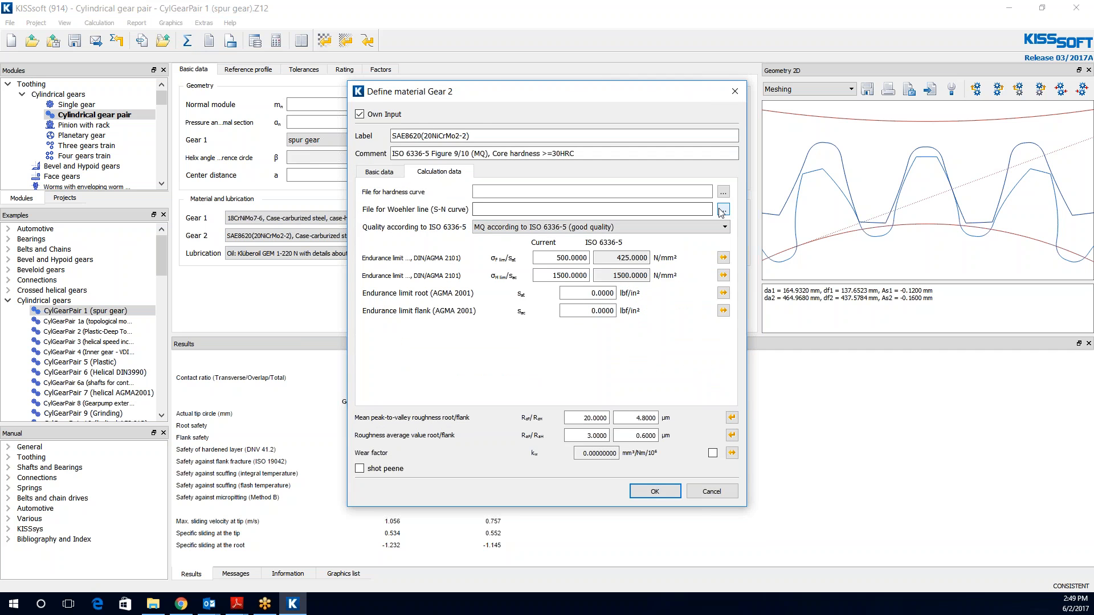
pyautogui.click(722, 208)
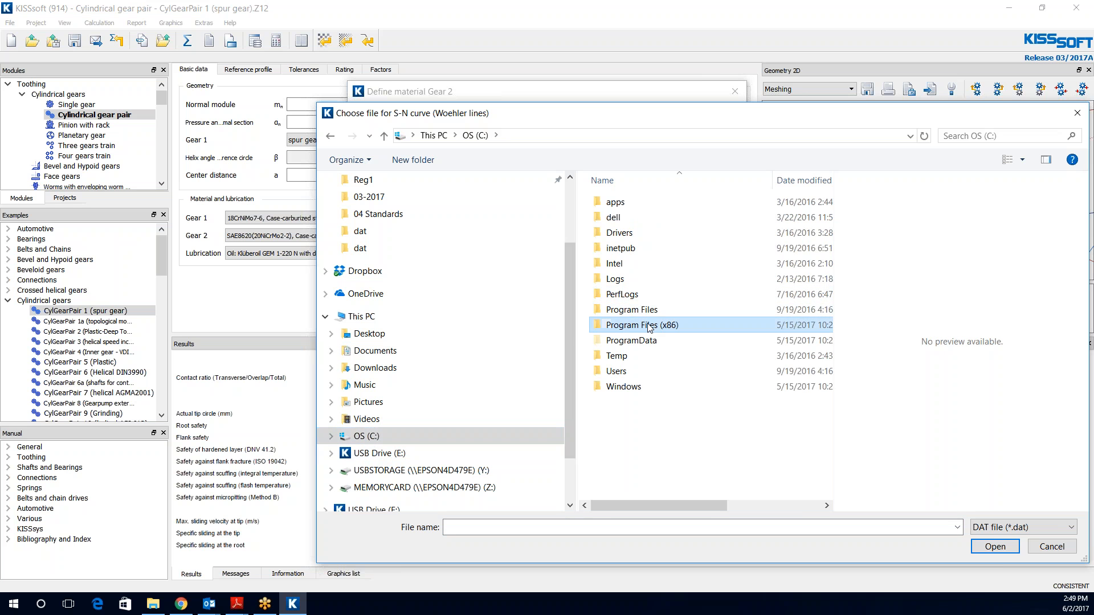
pyautogui.doubleClick(641, 325)
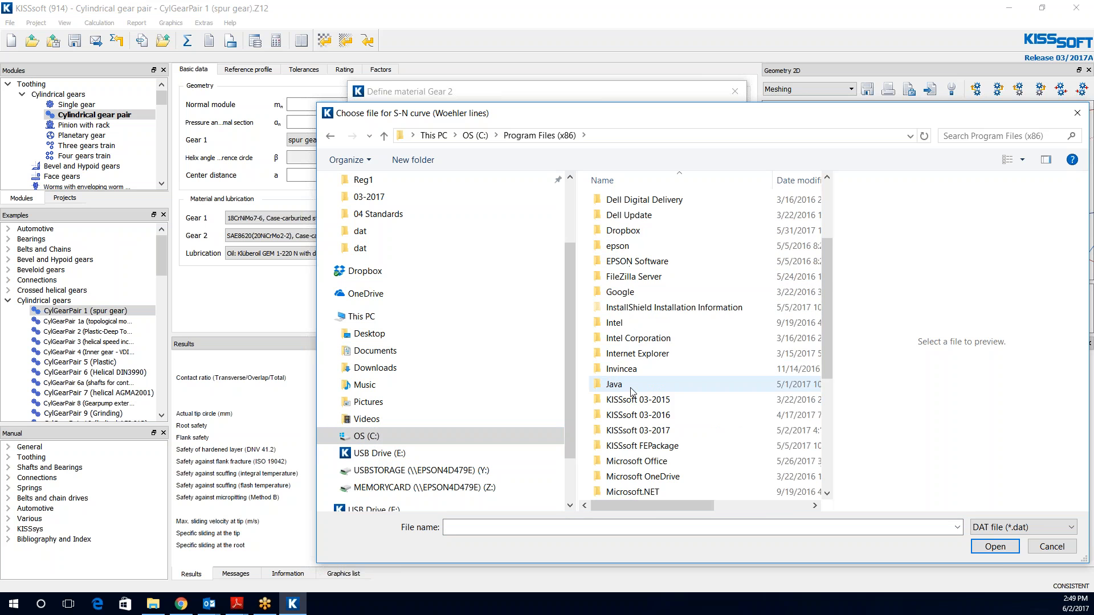
pyautogui.doubleClick(636, 429)
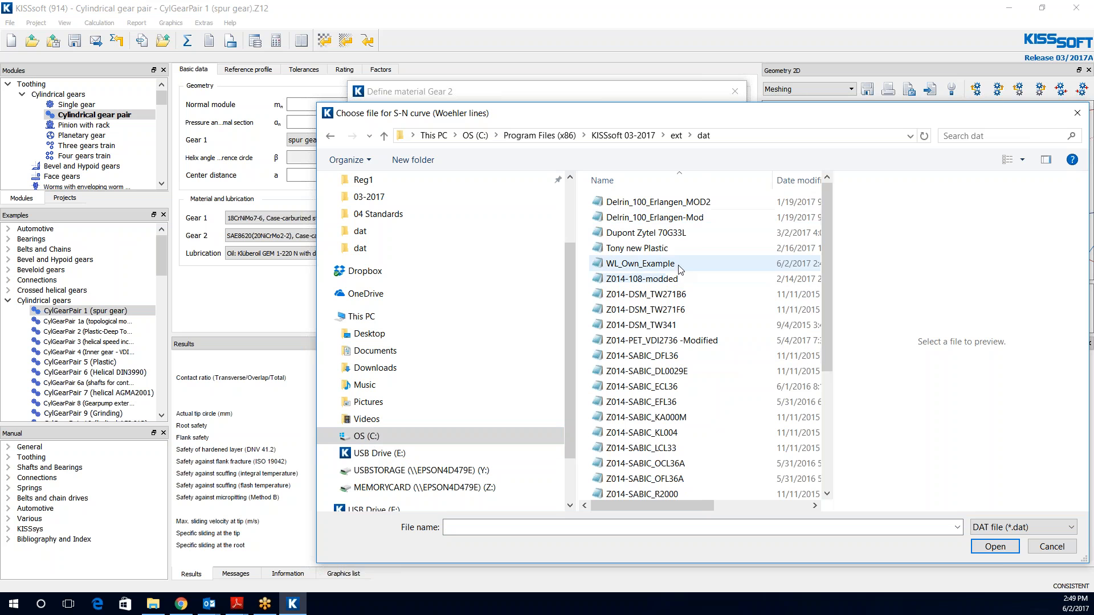
pyautogui.click(640, 263)
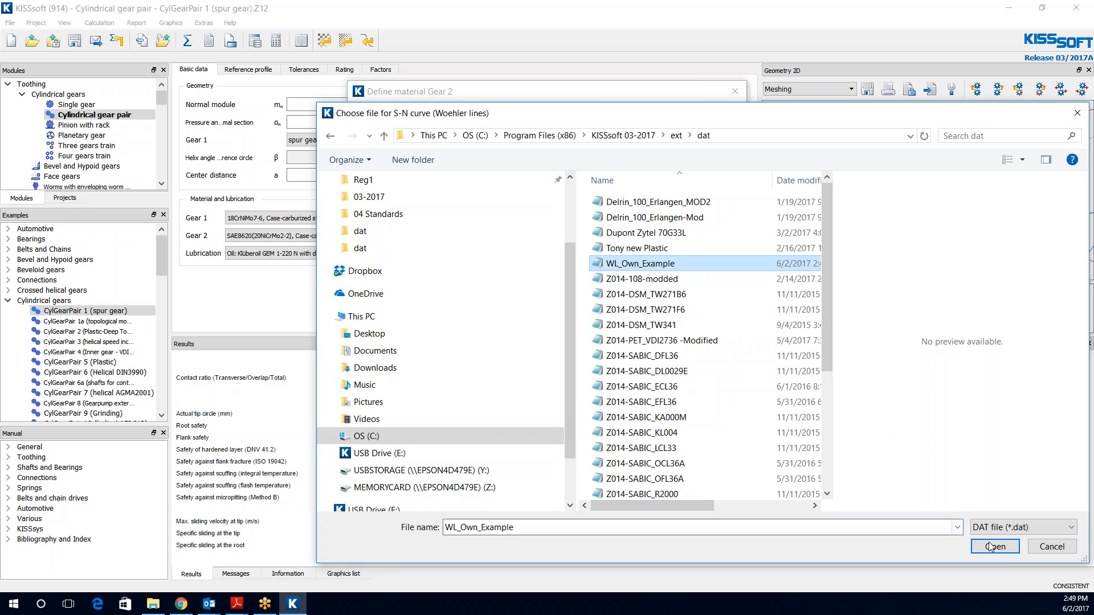
pyautogui.click(994, 546)
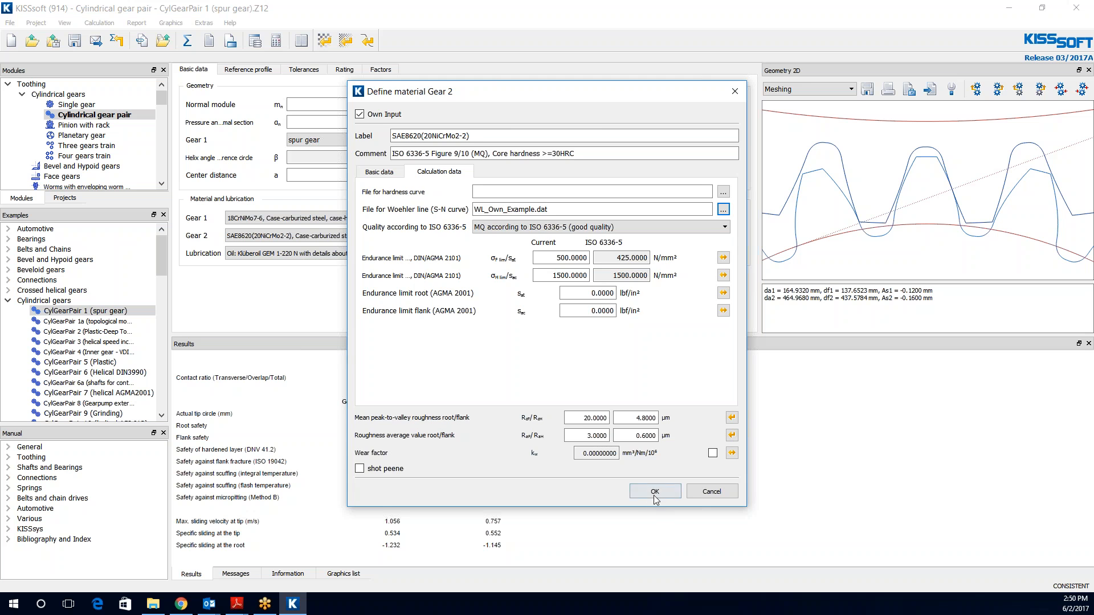
pyautogui.click(653, 491)
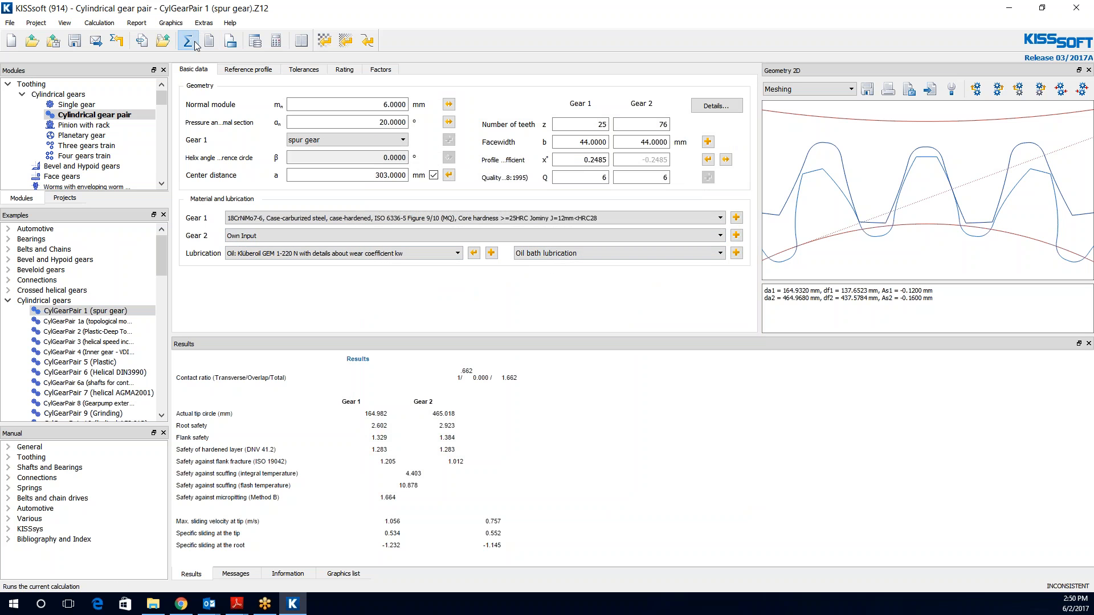
# - Rerun with 'Calculation with own Woehler line' enabled, giving gear 2 root safety 2.191, flank 0.940
pyautogui.click(187, 39)
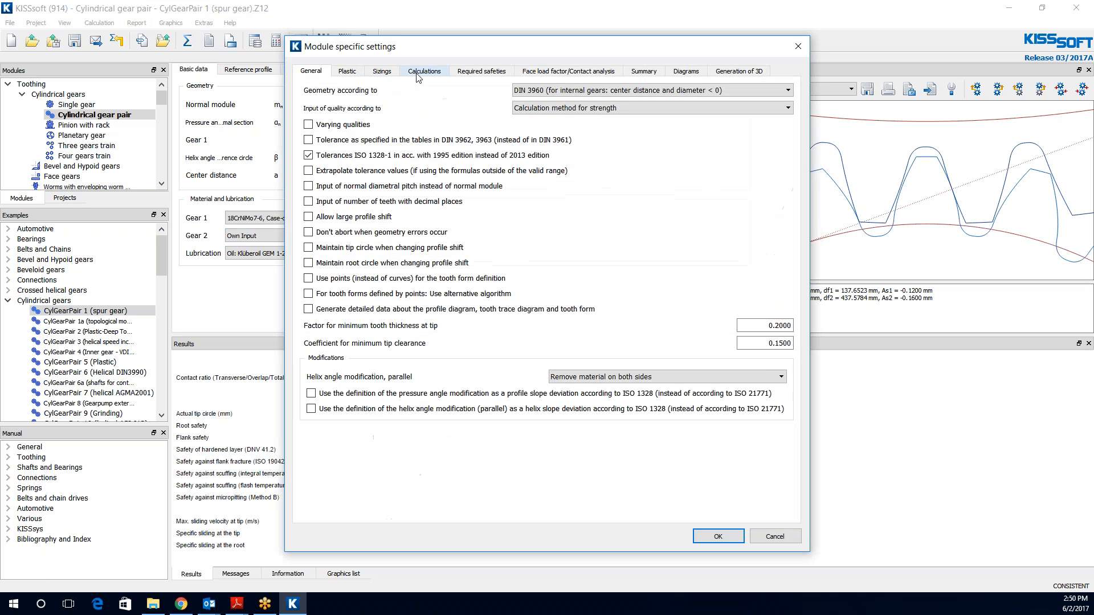
pyautogui.click(424, 71)
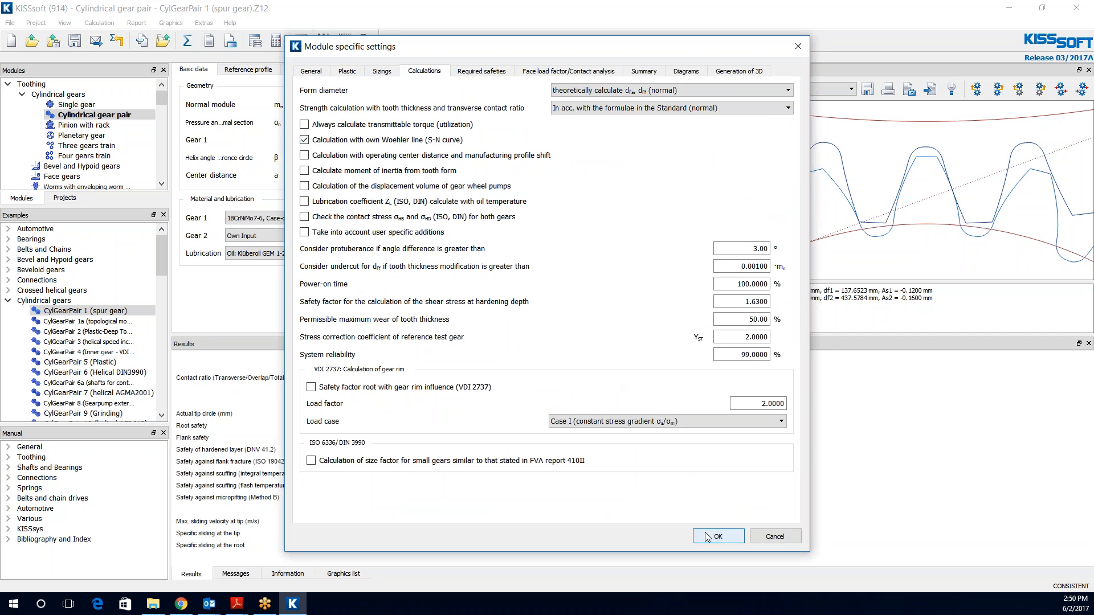
pyautogui.click(717, 536)
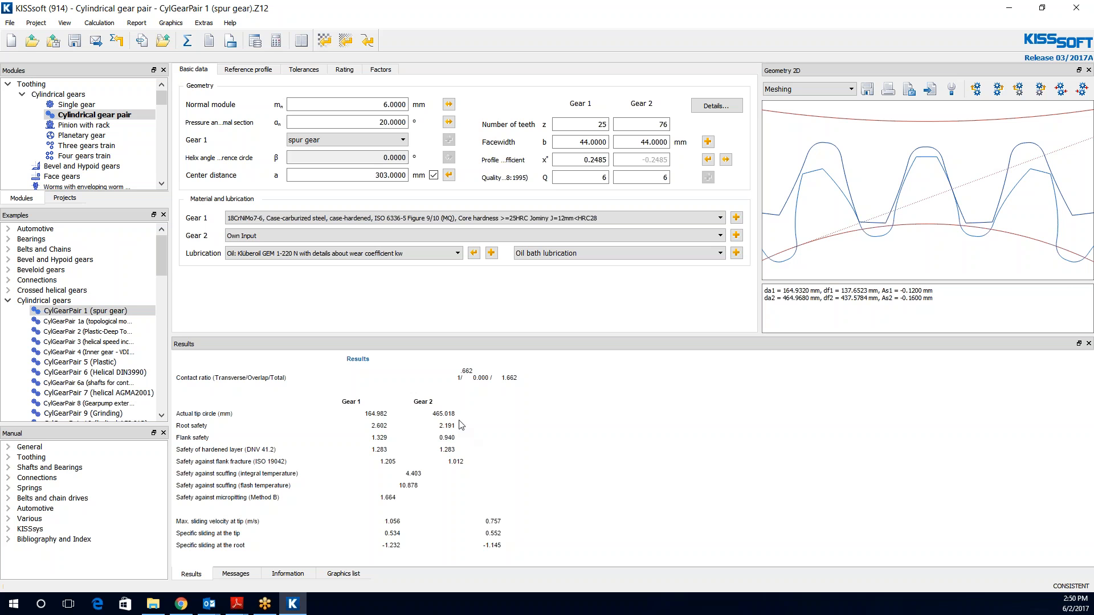
pyautogui.moveTo(599, 285)
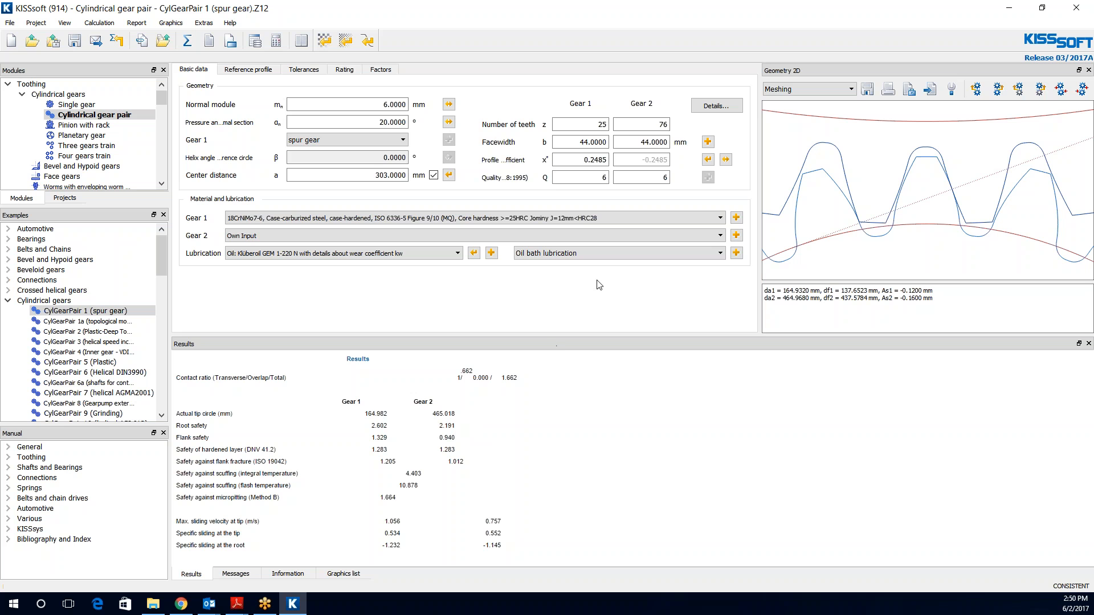
# - Review the Calculations settings from the Rating tab and cancel without changes
pyautogui.click(345, 70)
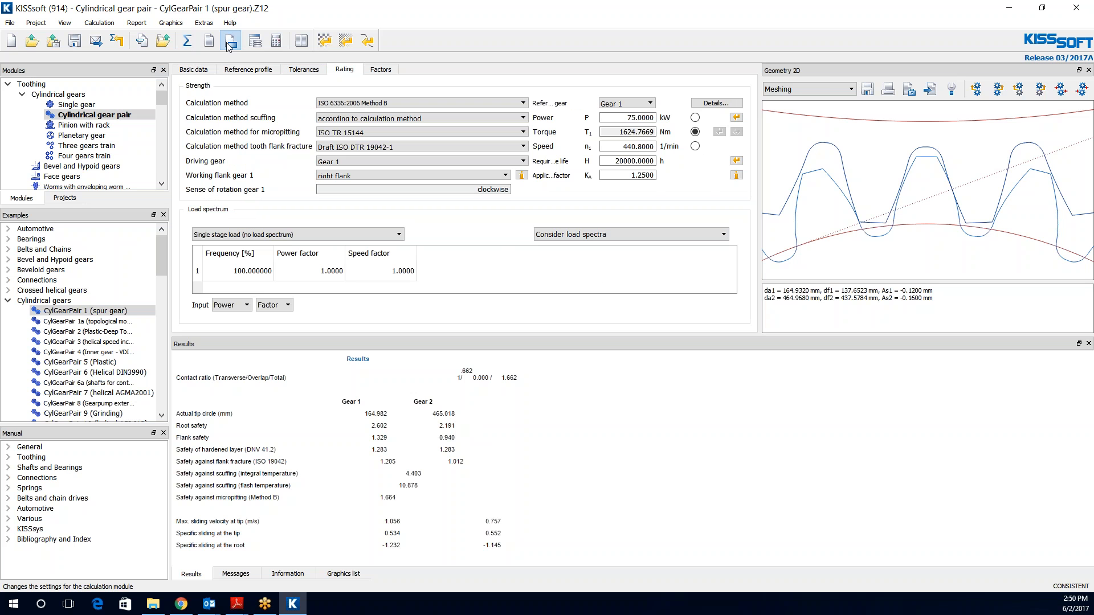
pyautogui.click(230, 40)
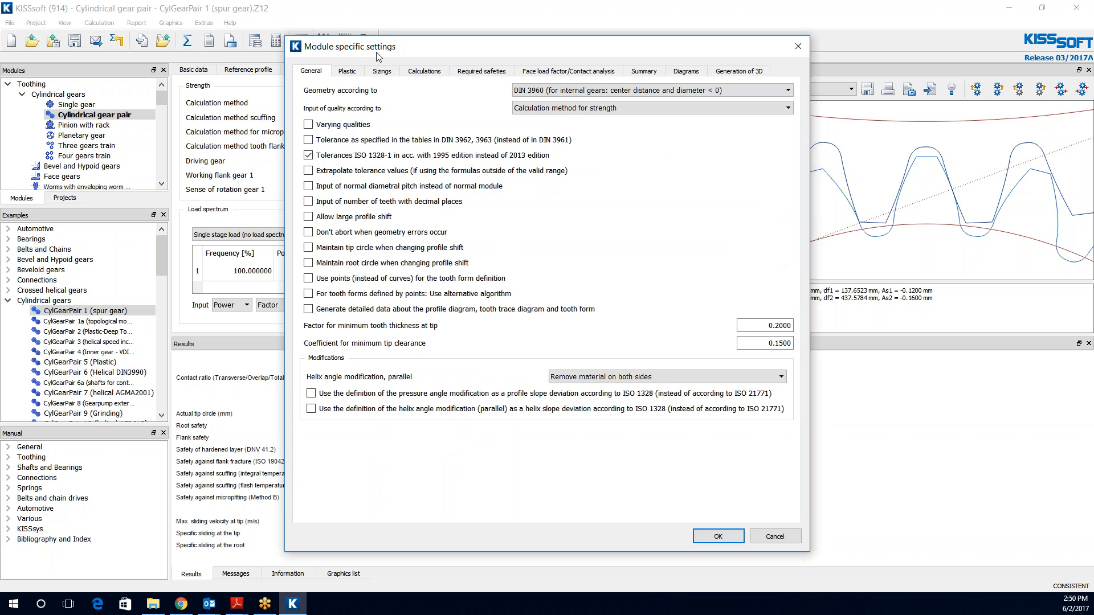
pyautogui.click(424, 71)
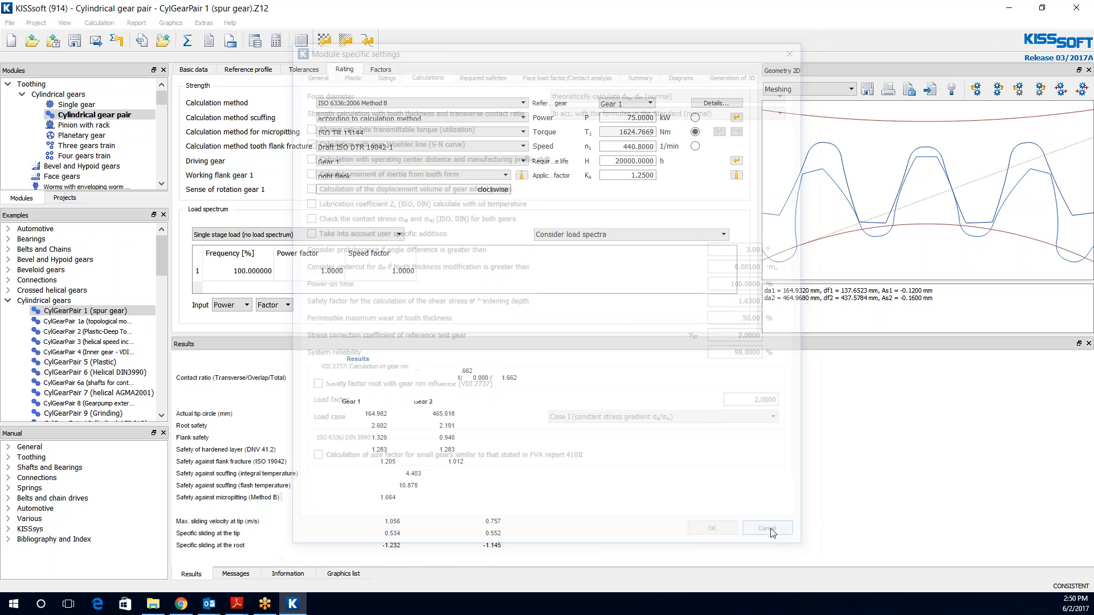
pyautogui.click(767, 527)
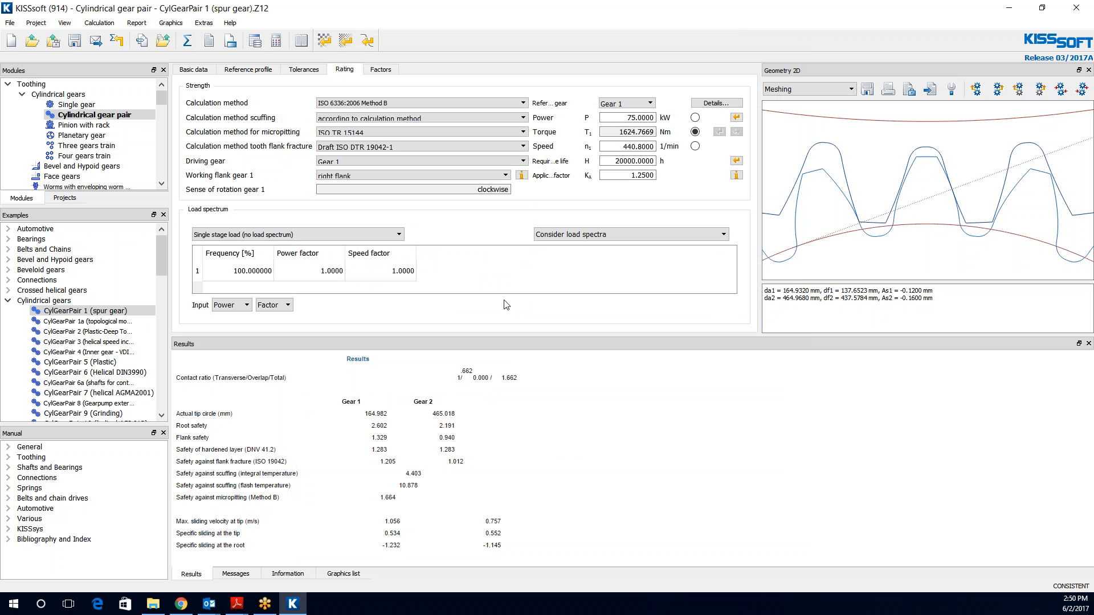
pyautogui.moveTo(359, 332)
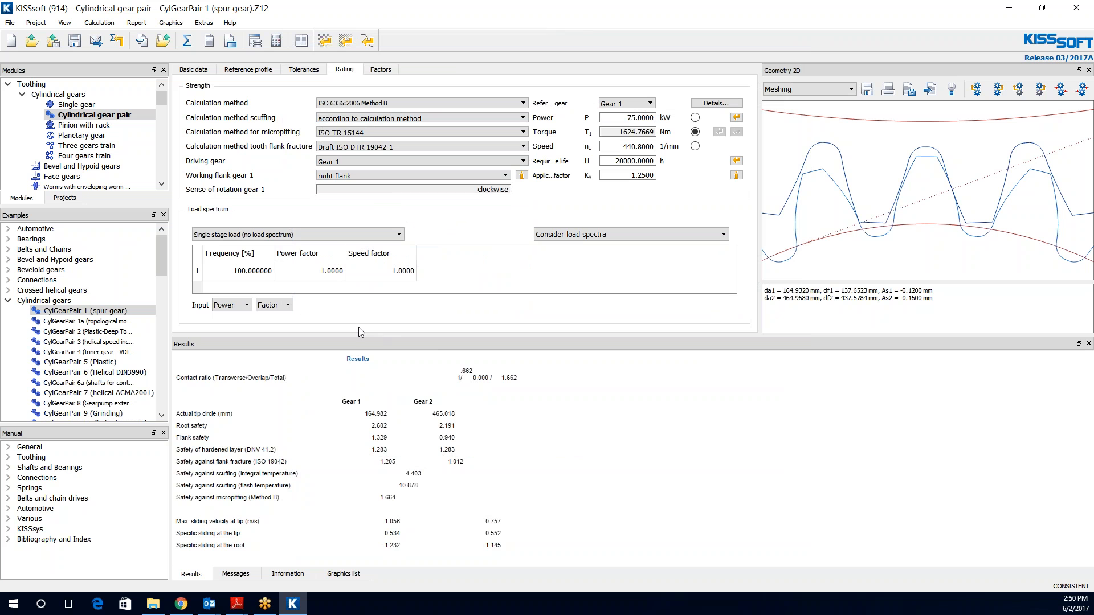
pyautogui.moveTo(474, 329)
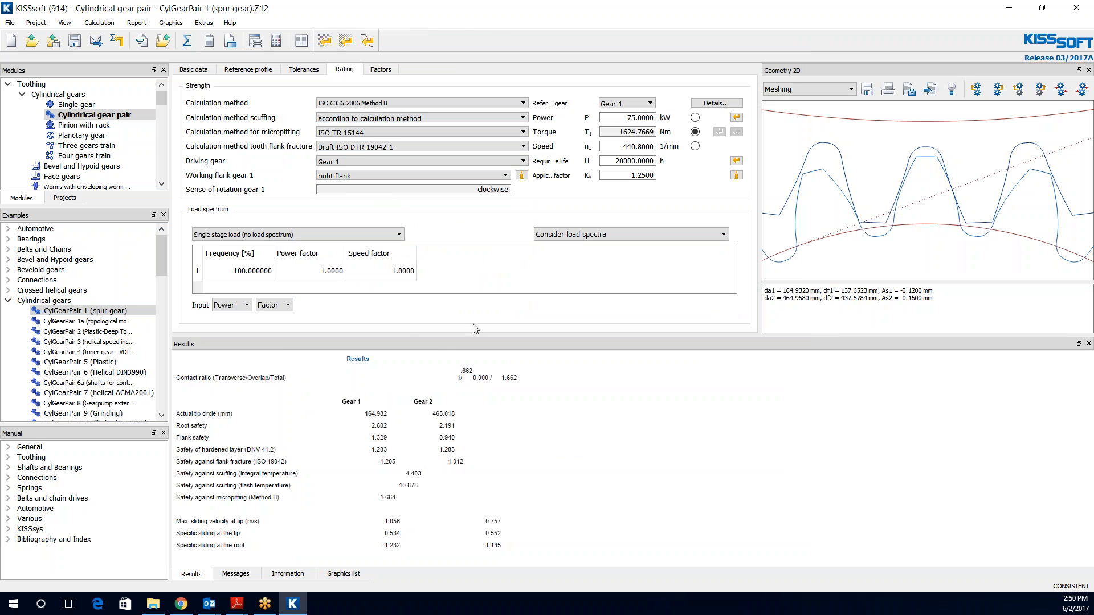
pyautogui.moveTo(447, 343)
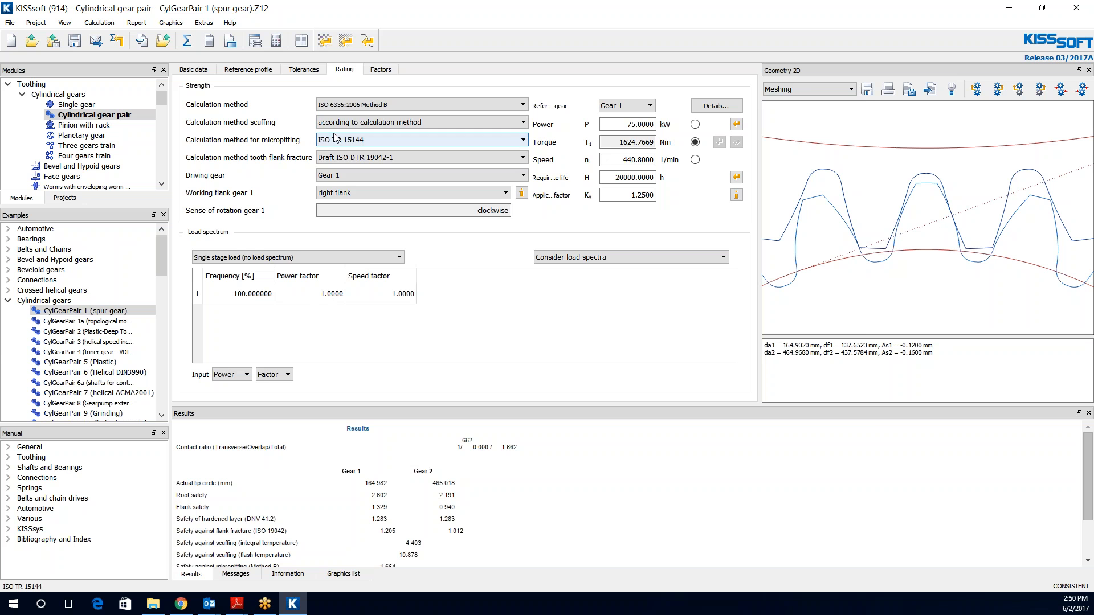
# - Show the reference gear strength details with S-N curve modification according to standard
pyautogui.click(714, 105)
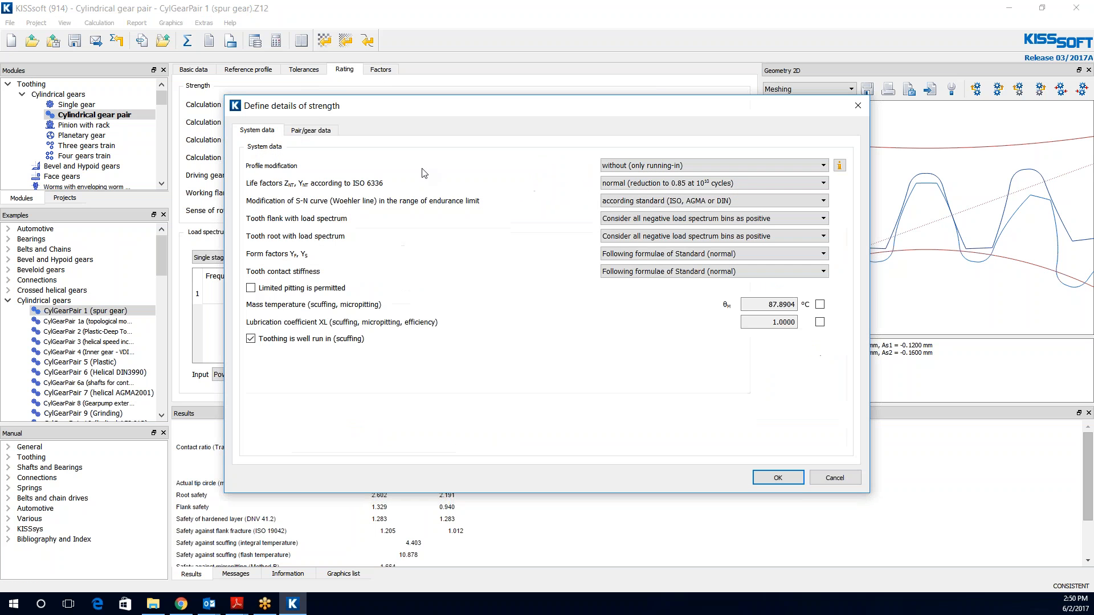
pyautogui.click(711, 200)
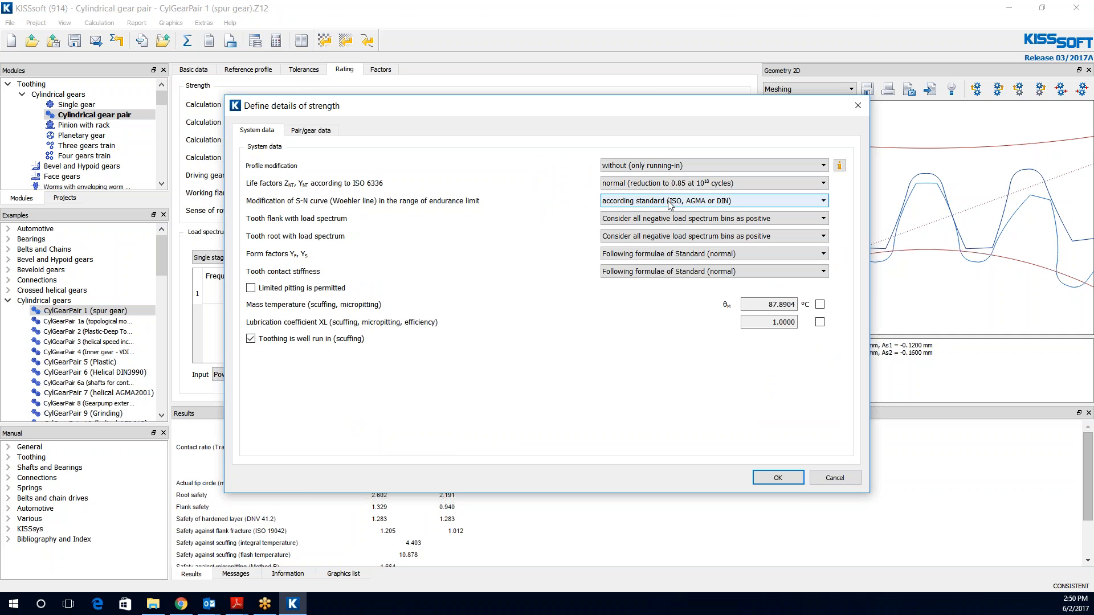